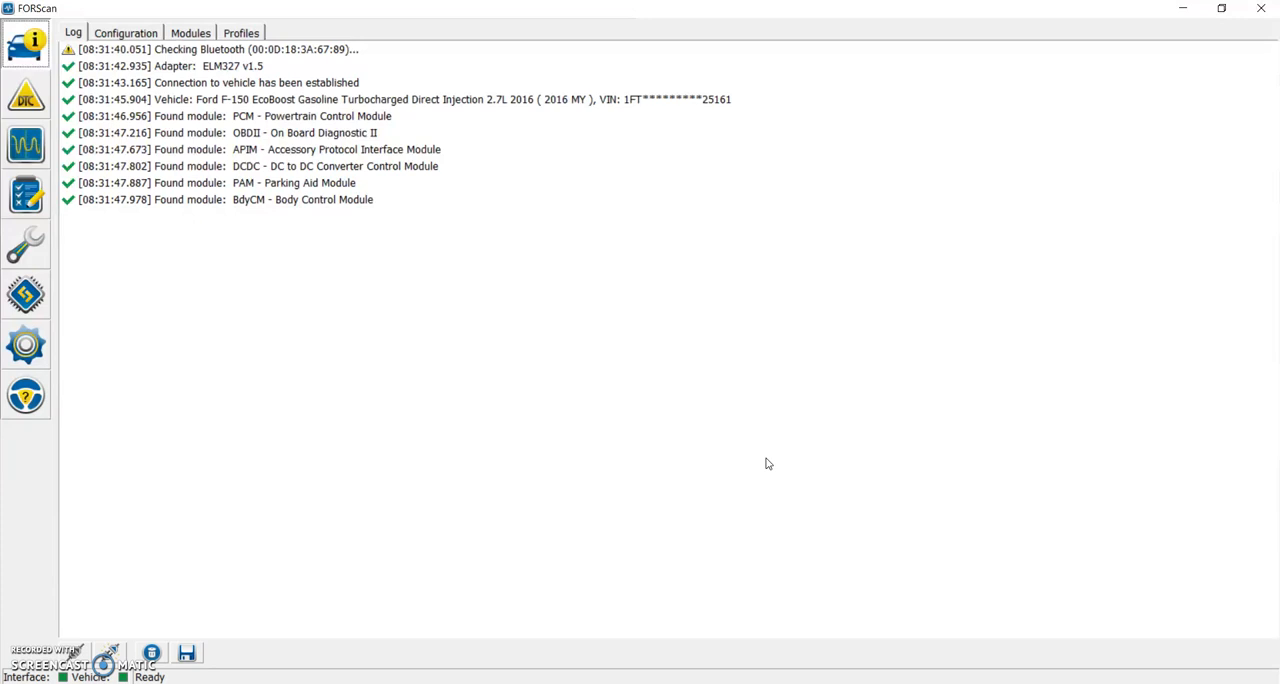
mouse_move(310, 292)
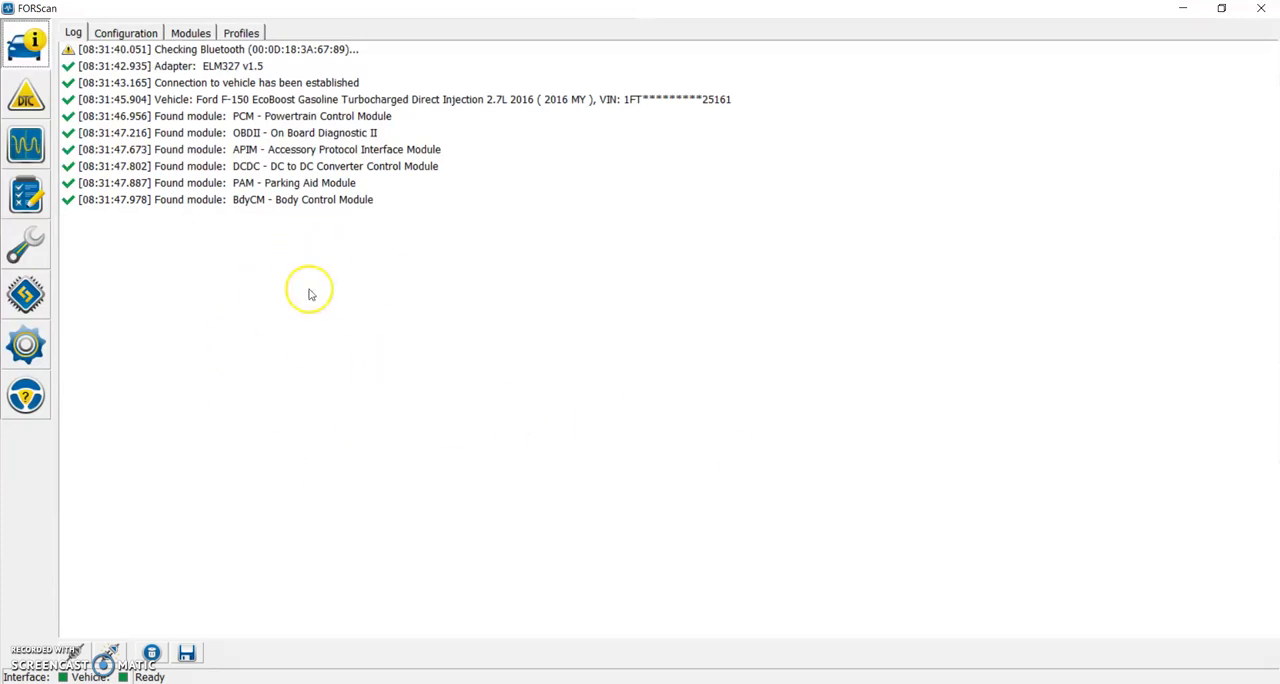
mouse_move(310, 292)
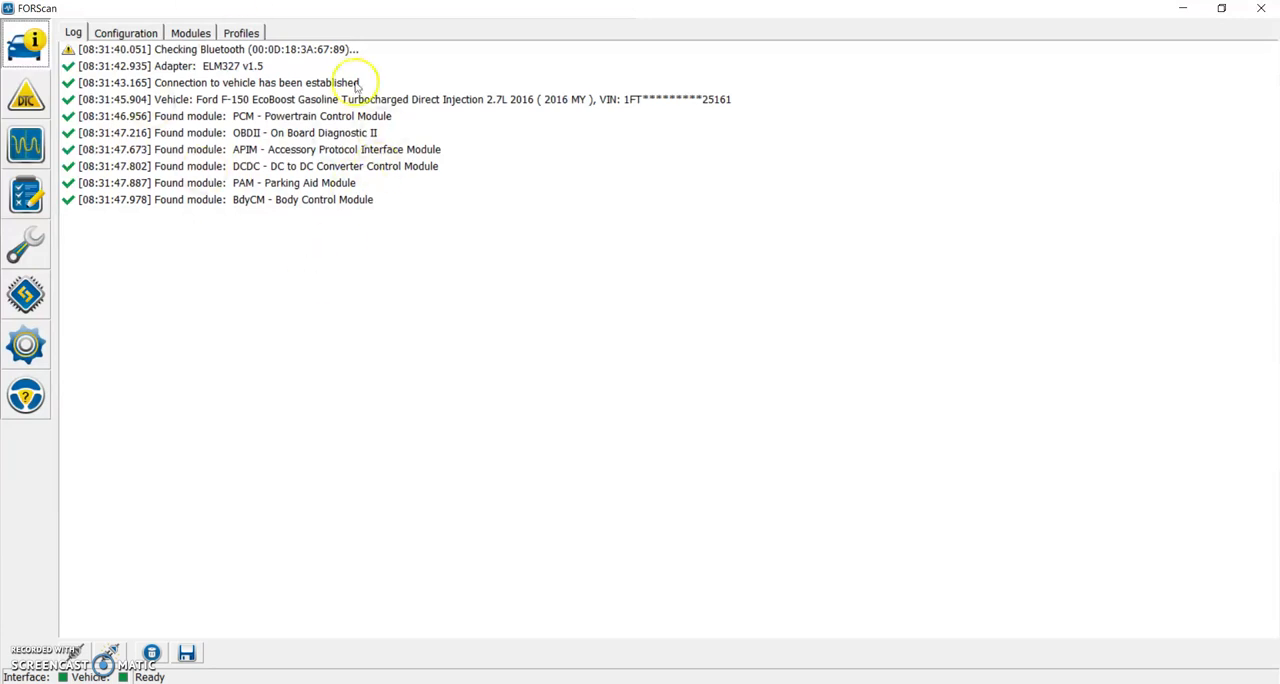
mouse_move(250, 162)
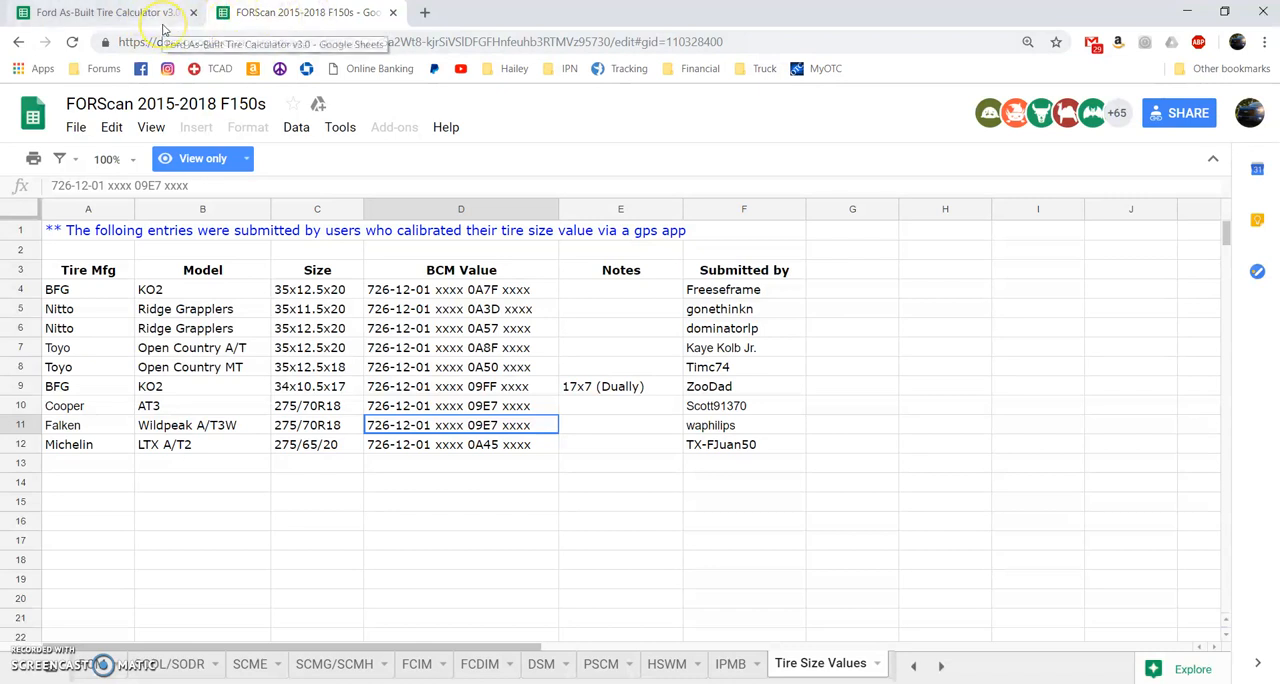
mouse_move(164, 30)
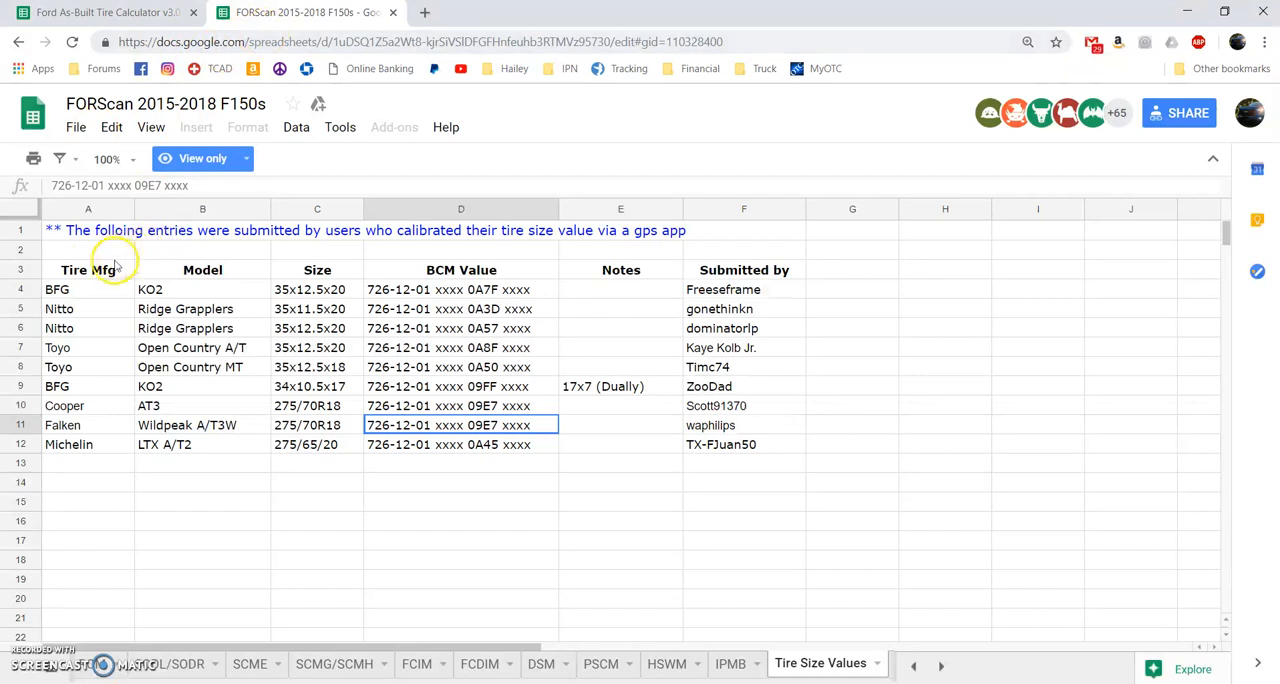
mouse_move(88, 304)
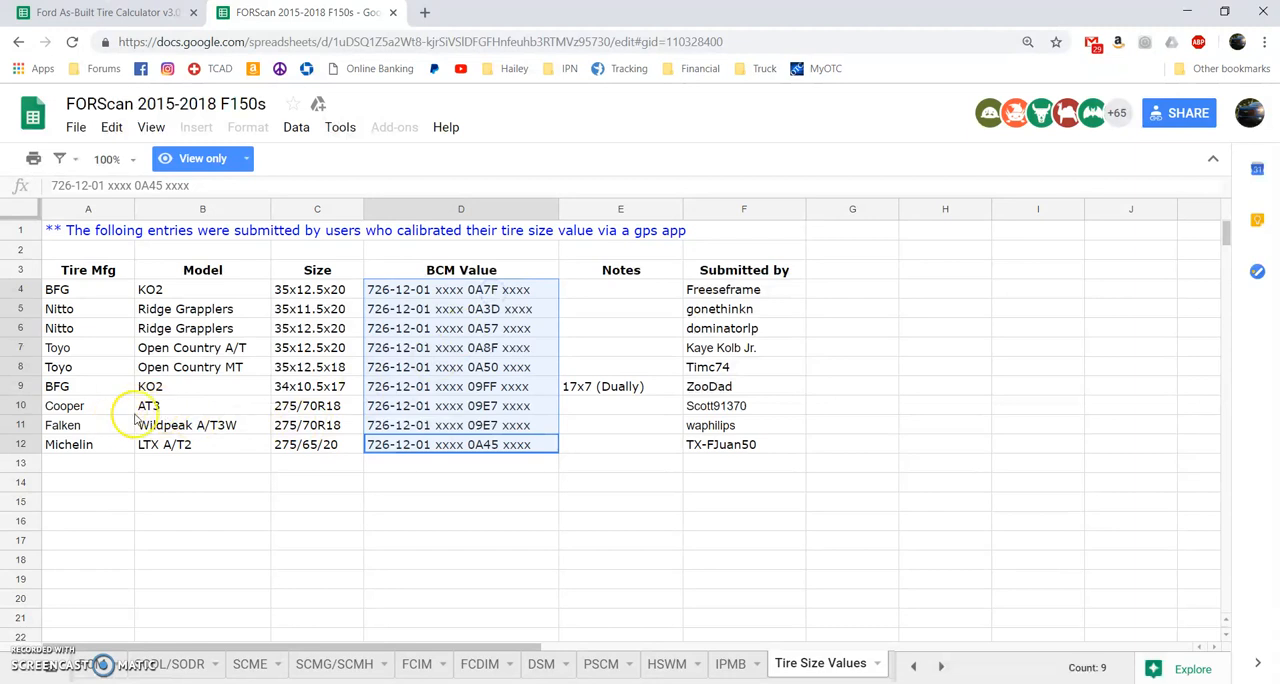
- Select the two 275/70R18 BCM Value entries (Falken Wildpeak 09E7) side by side for comparison
left_click(62, 424)
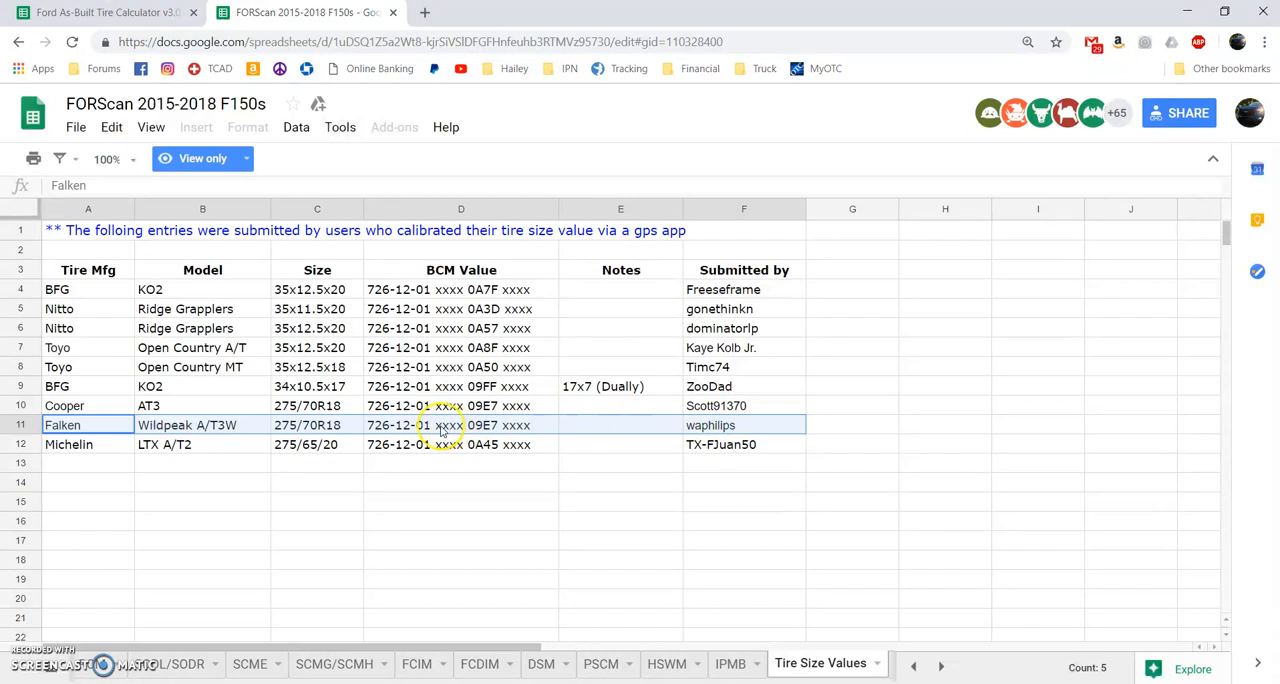
mouse_move(484, 438)
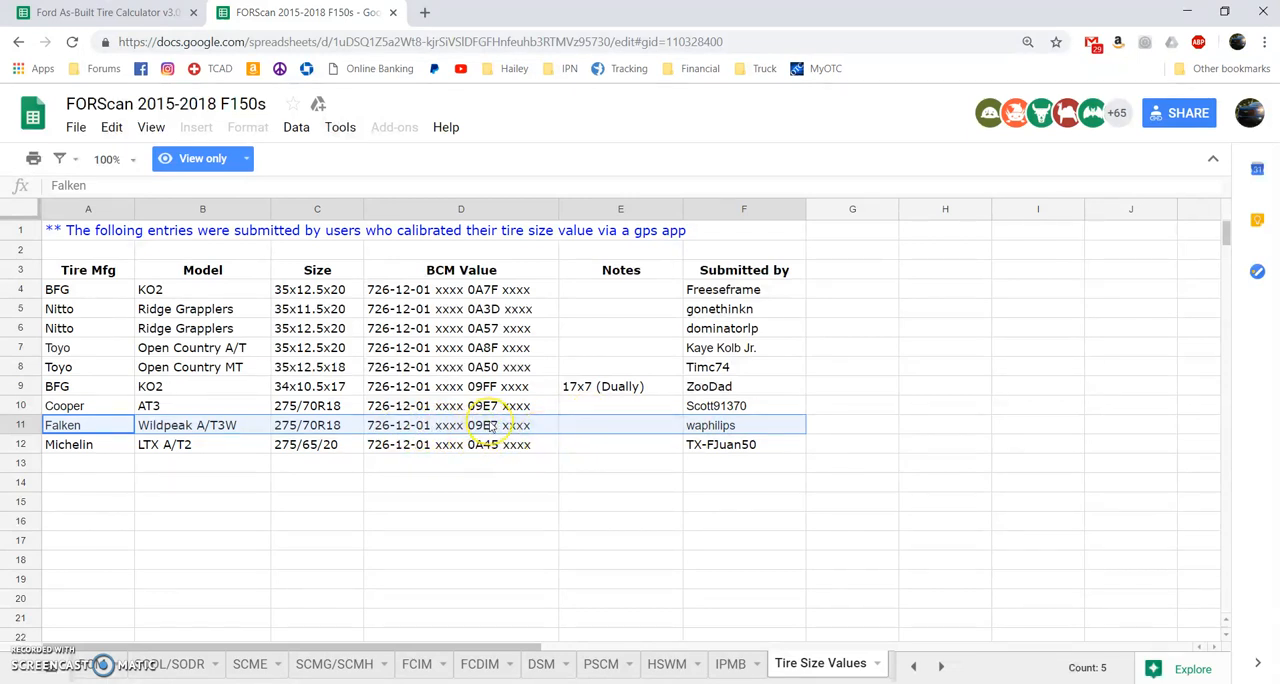
left_click(460, 424)
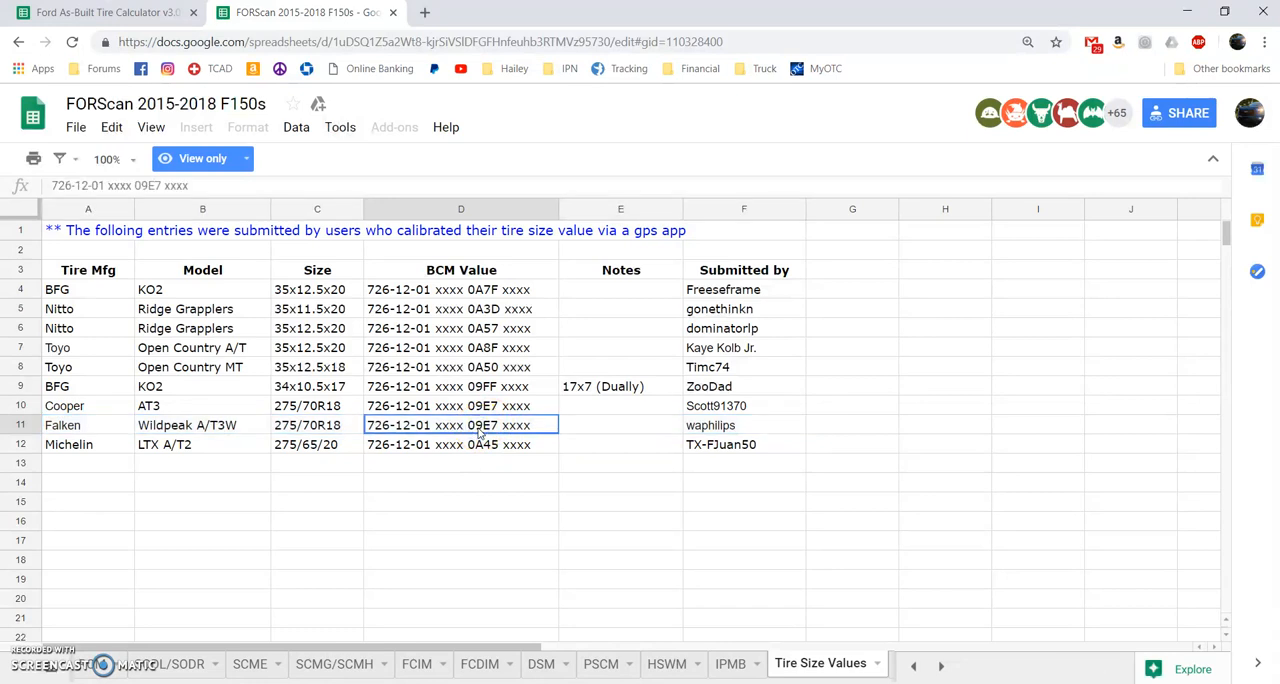
mouse_move(480, 406)
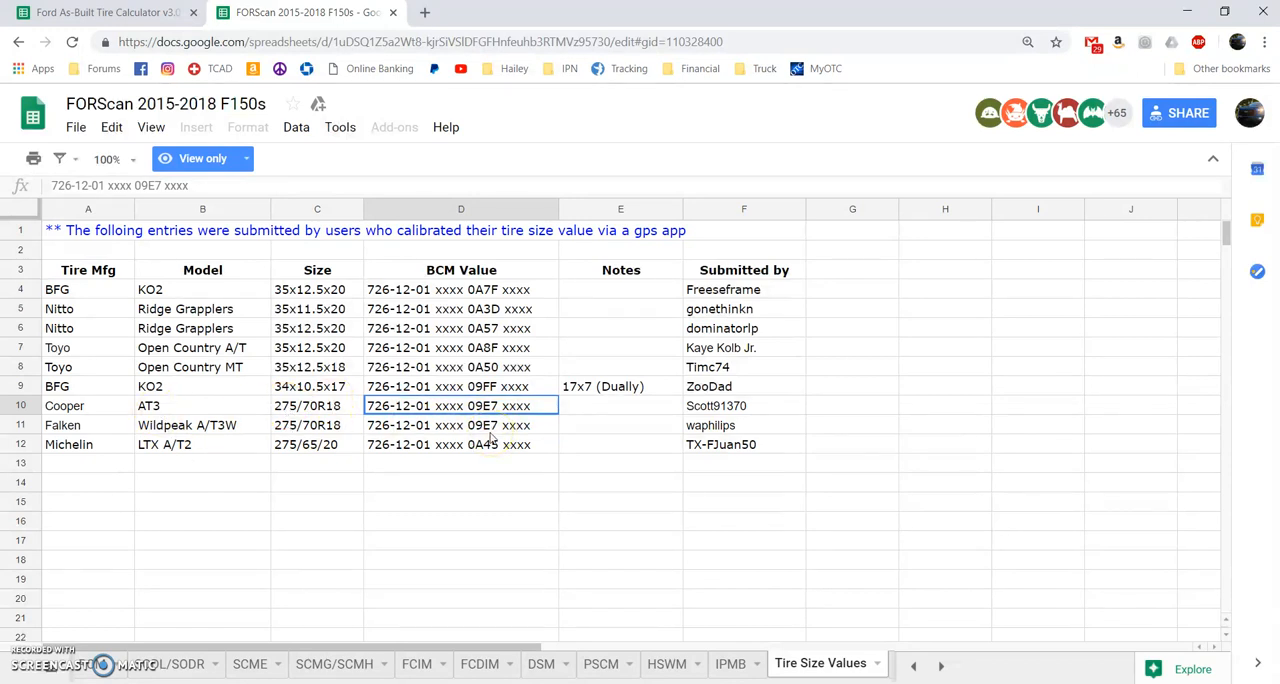
left_click_drag(460, 404, 460, 424)
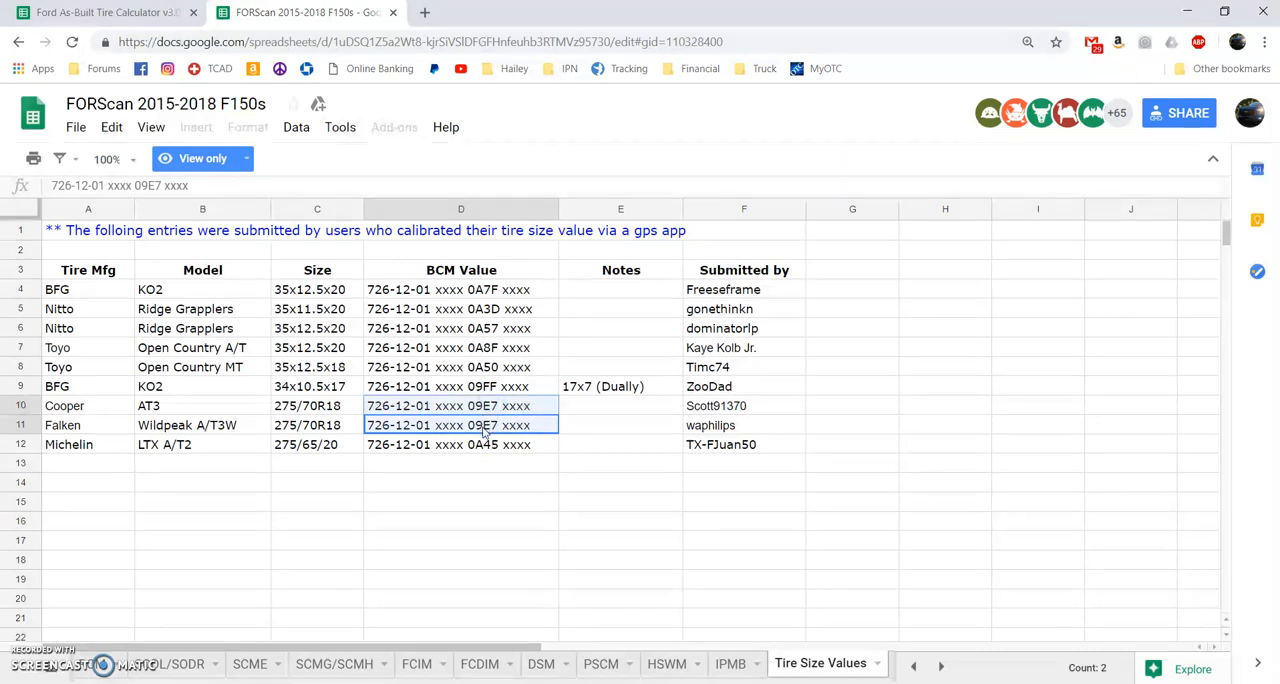
left_click(490, 436)
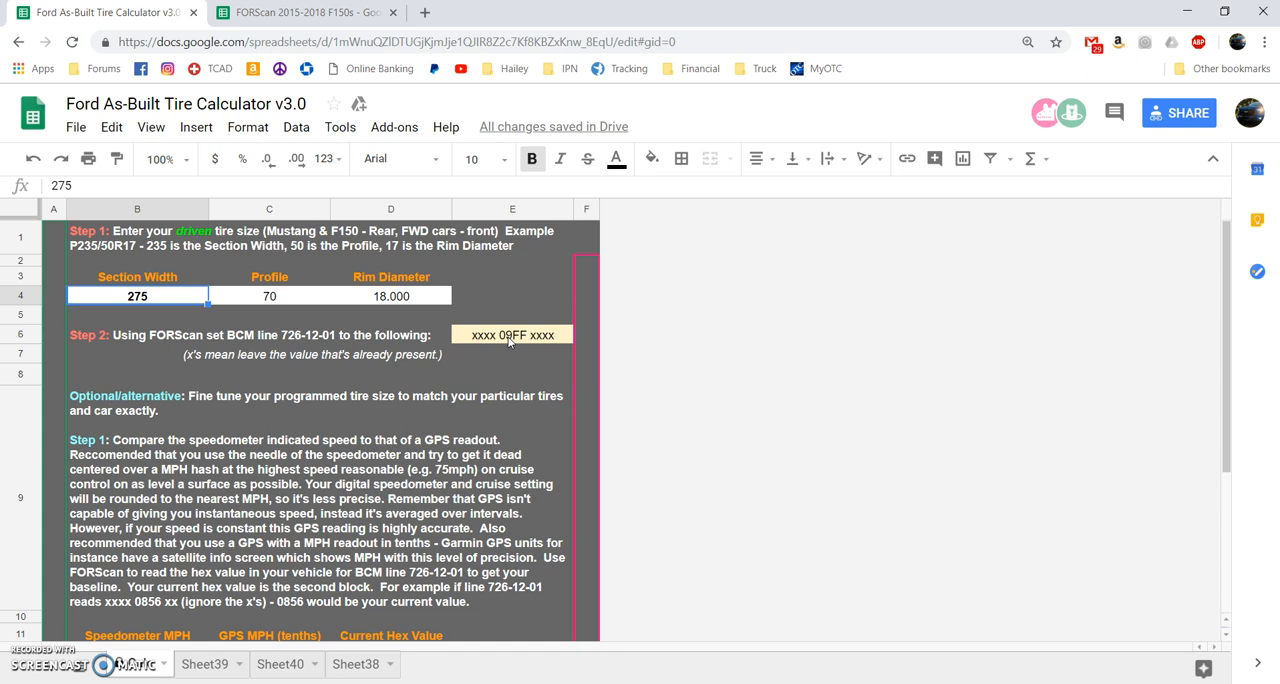
mouse_move(552, 304)
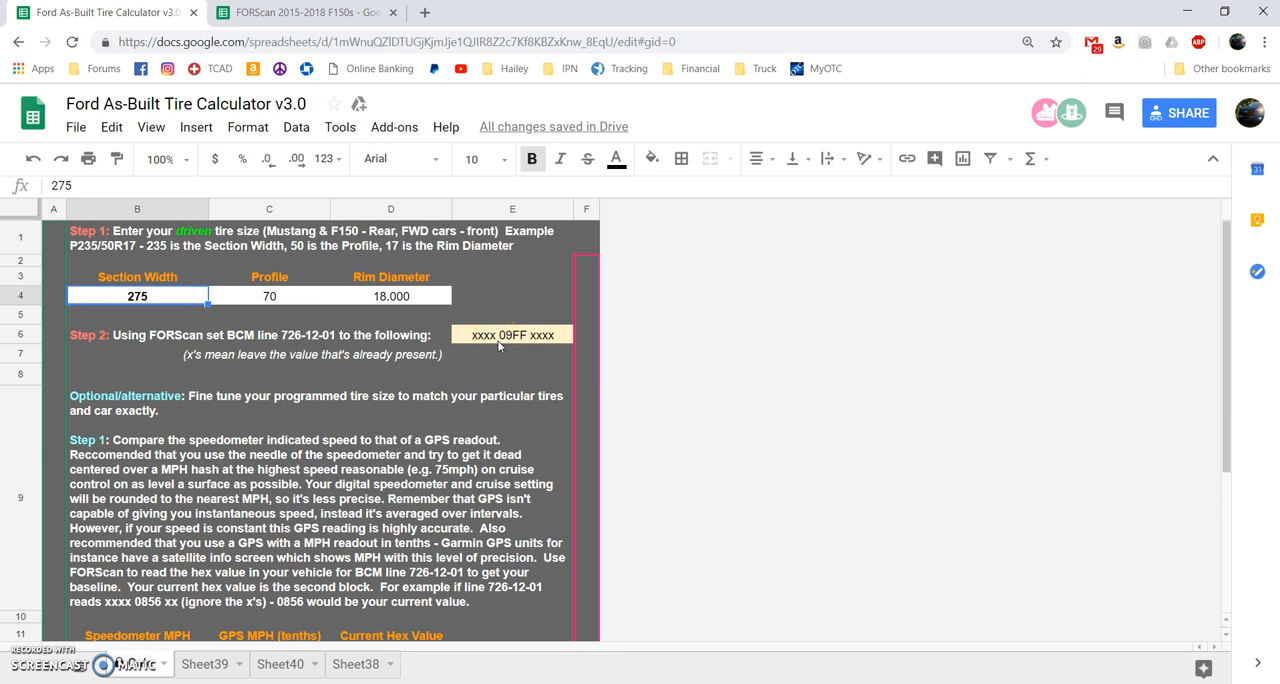
- Read the calculator's 09FF result for 275/70/18 and return to the user-submitted 09E7 values
left_click(512, 336)
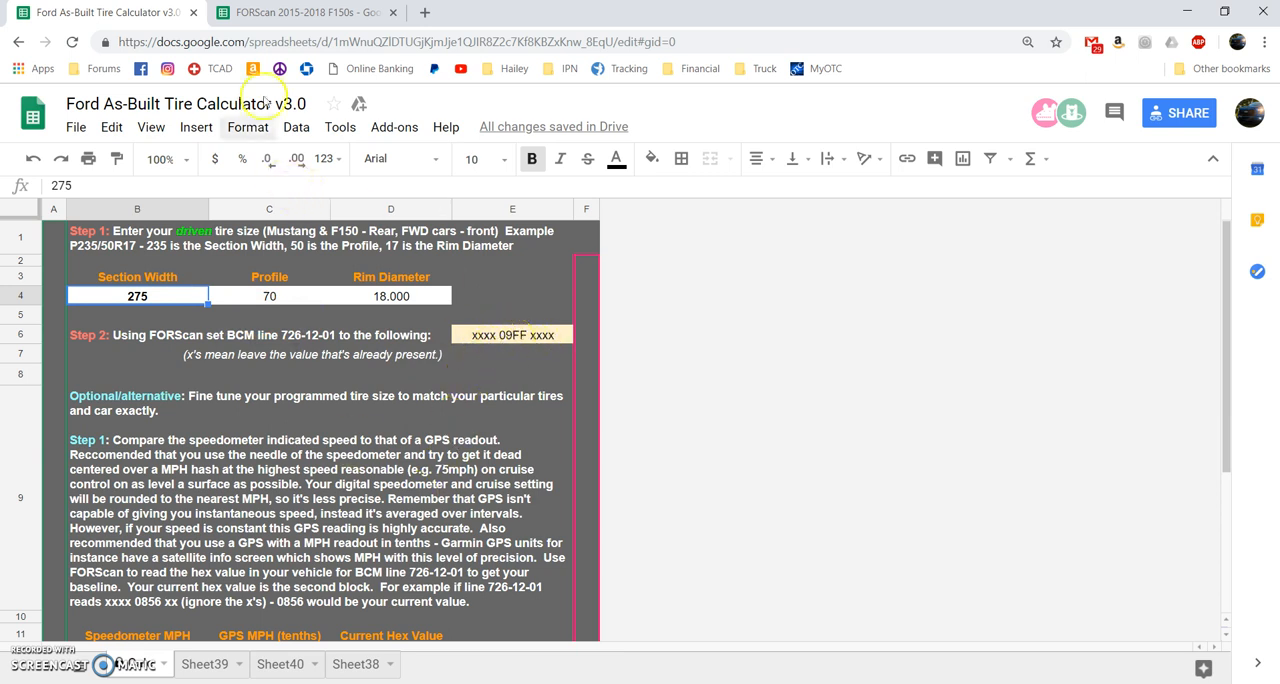
left_click(300, 12)
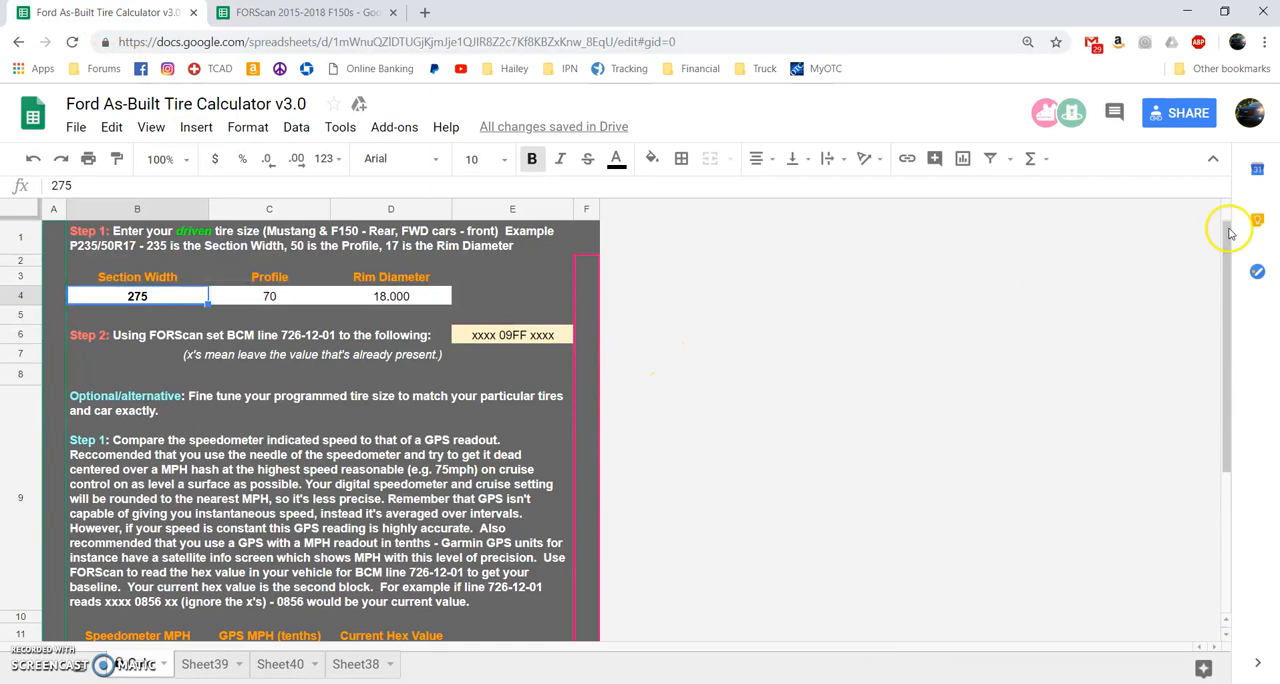
scroll("down", 3)
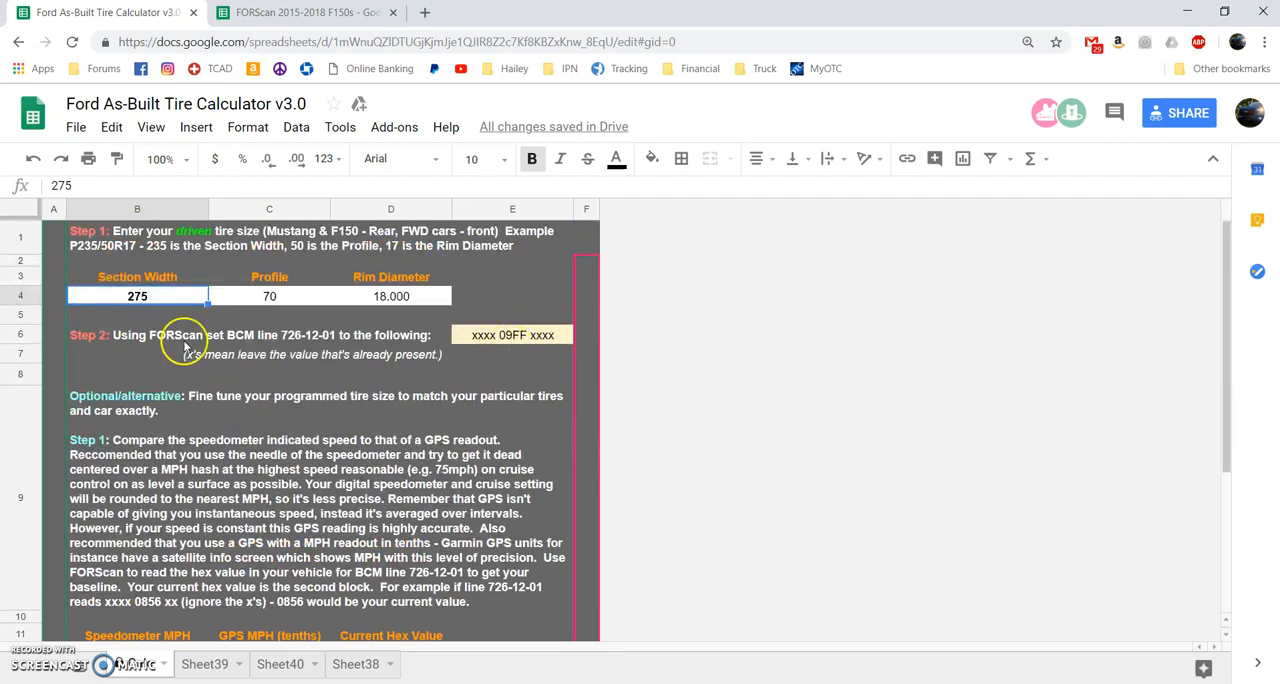
left_click(300, 12)
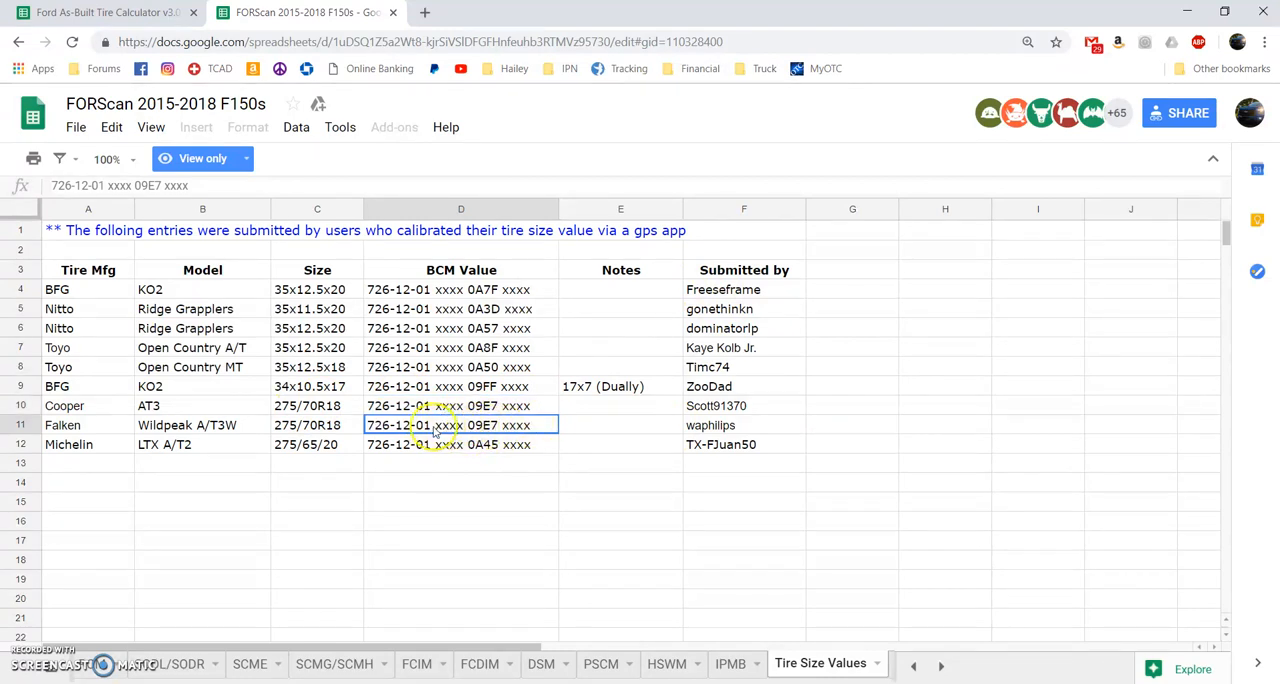
mouse_move(530, 432)
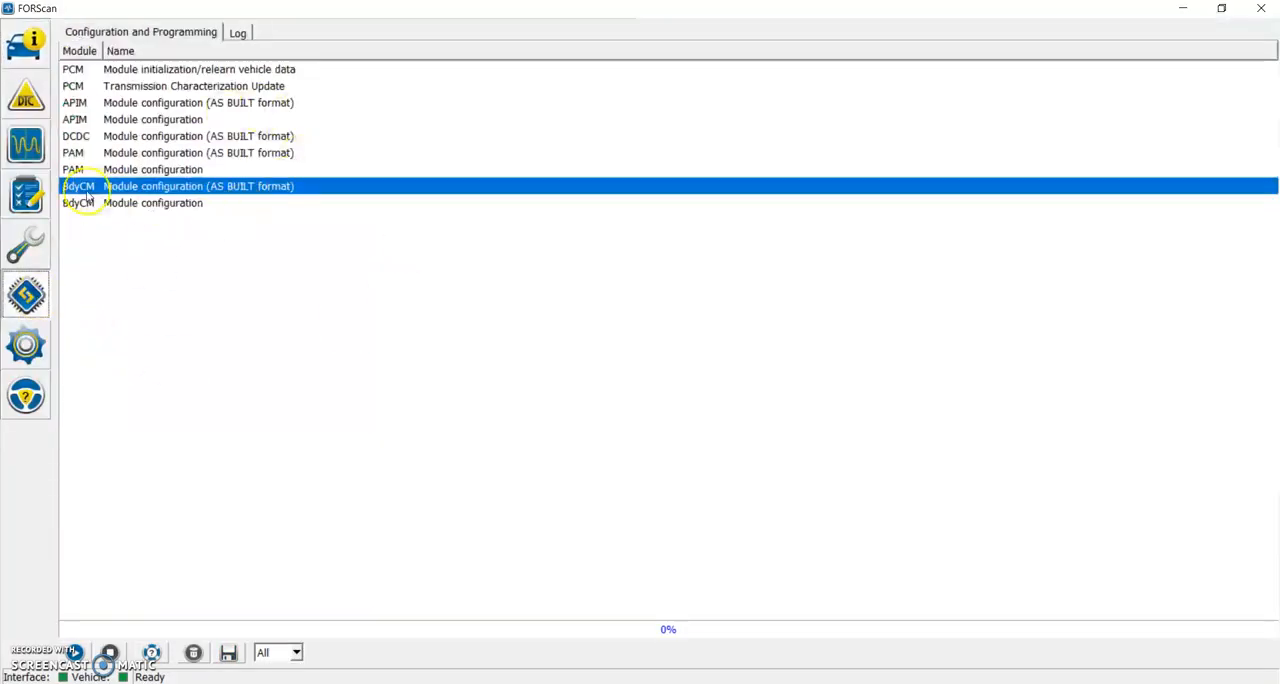
mouse_move(100, 598)
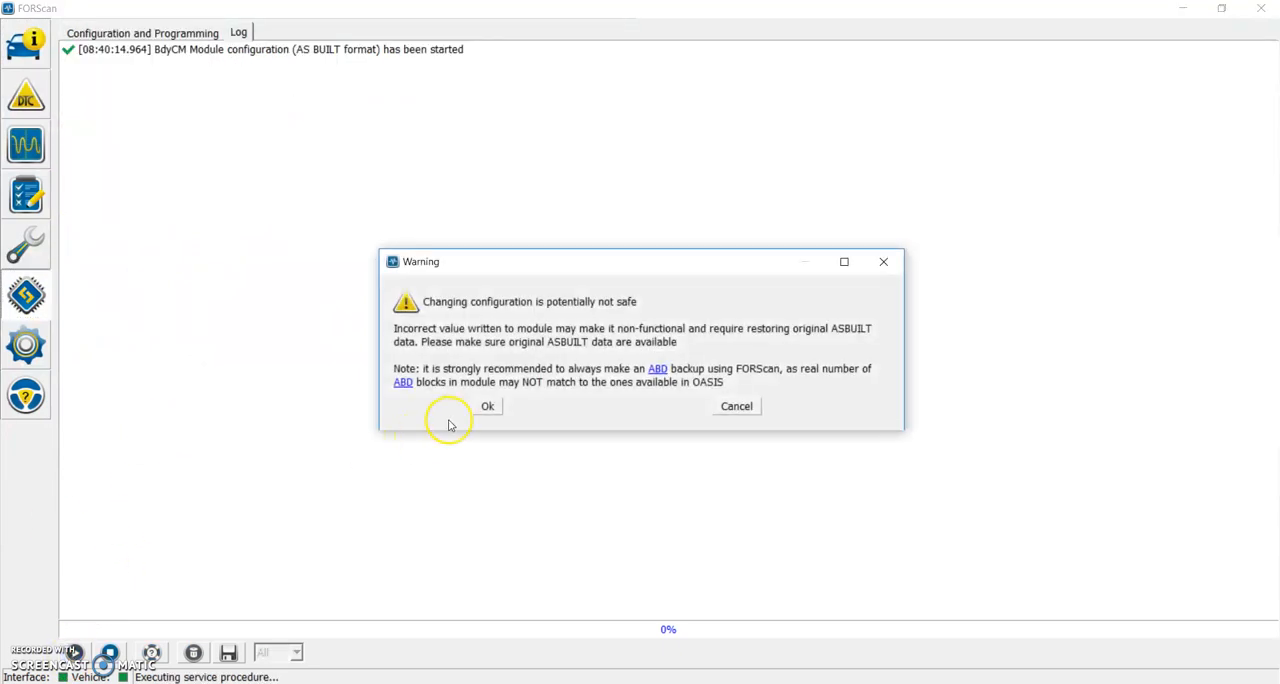
- Accept the safety warning so the BdyCM As Built blocks, including 726-12-01, load
left_click(488, 406)
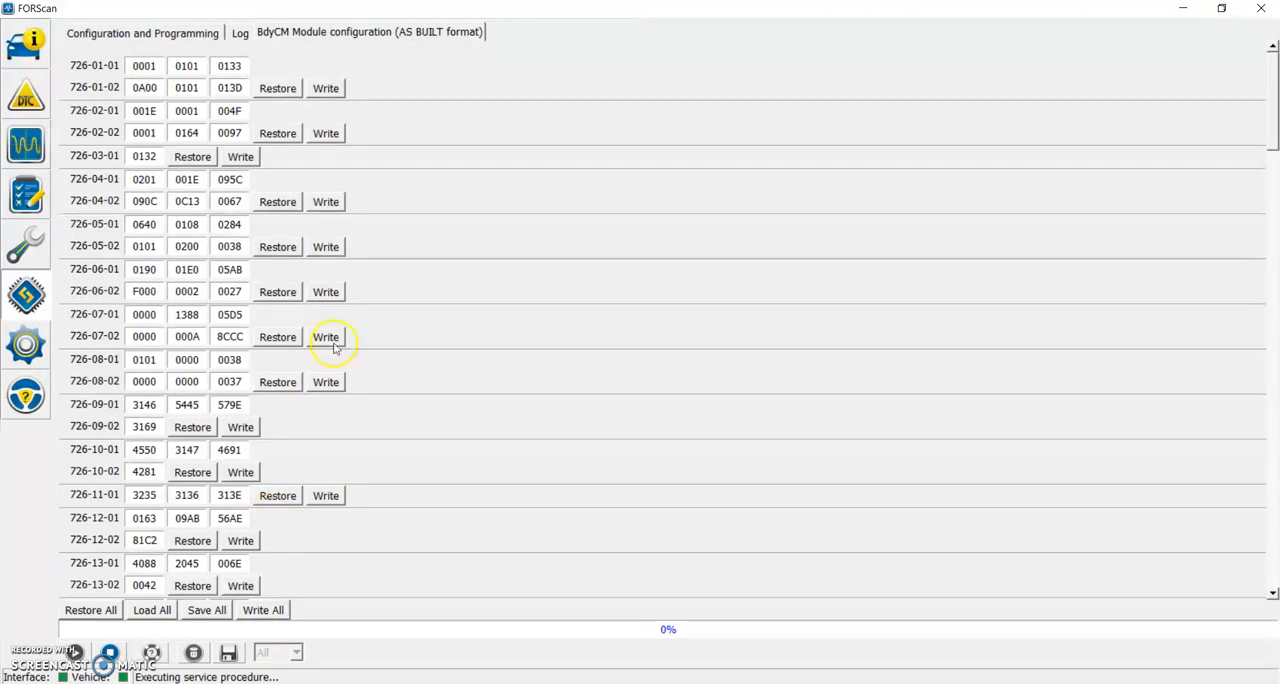
mouse_move(178, 610)
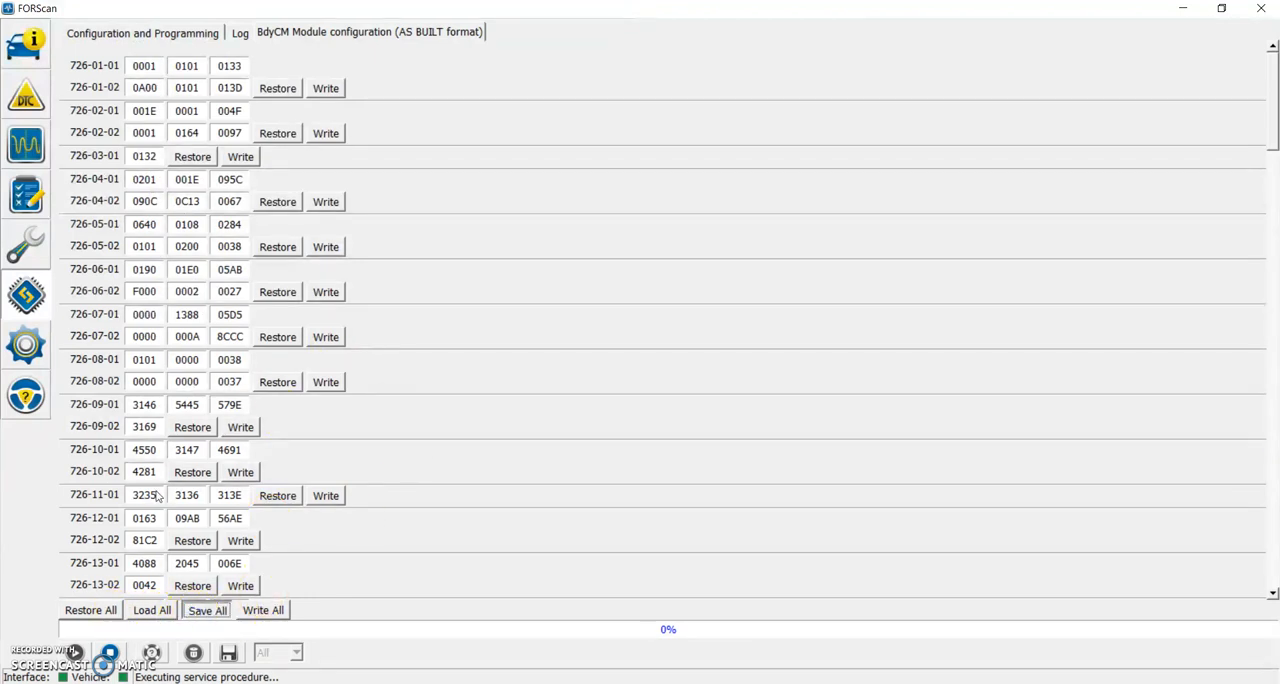
- Back up all BdyCM as-built values to the file BdyCM Module ABD.abt
left_click(206, 610)
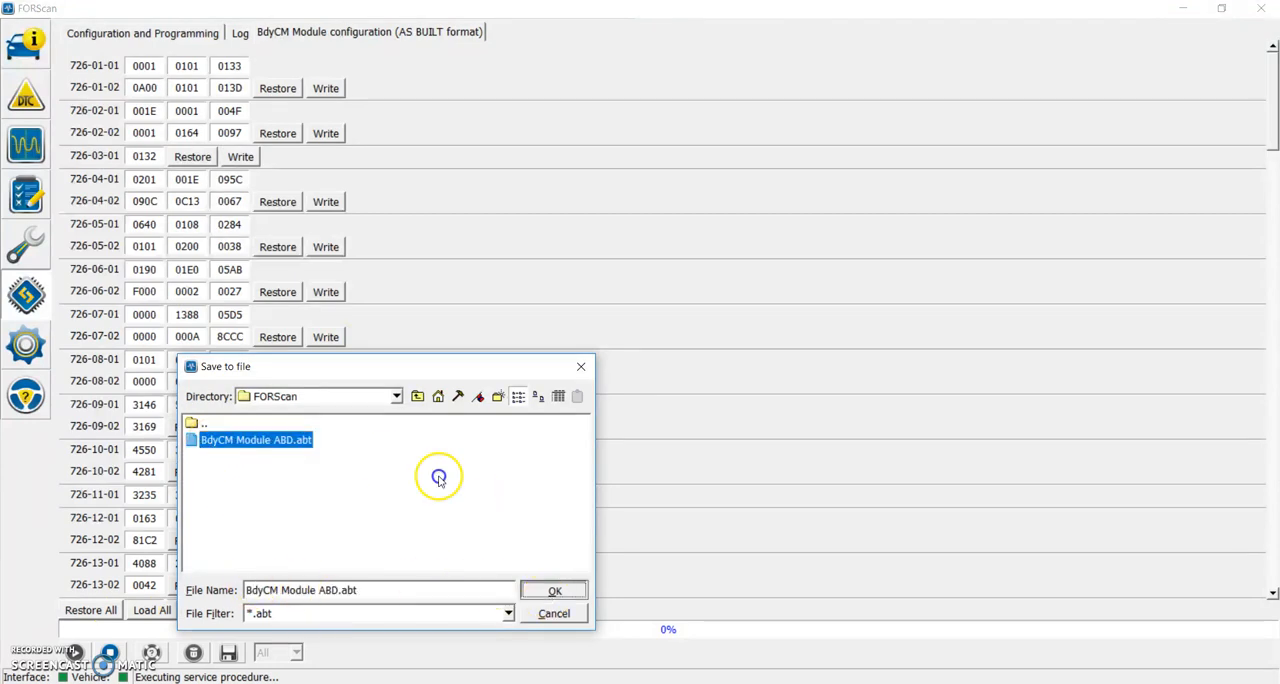
left_click(552, 590)
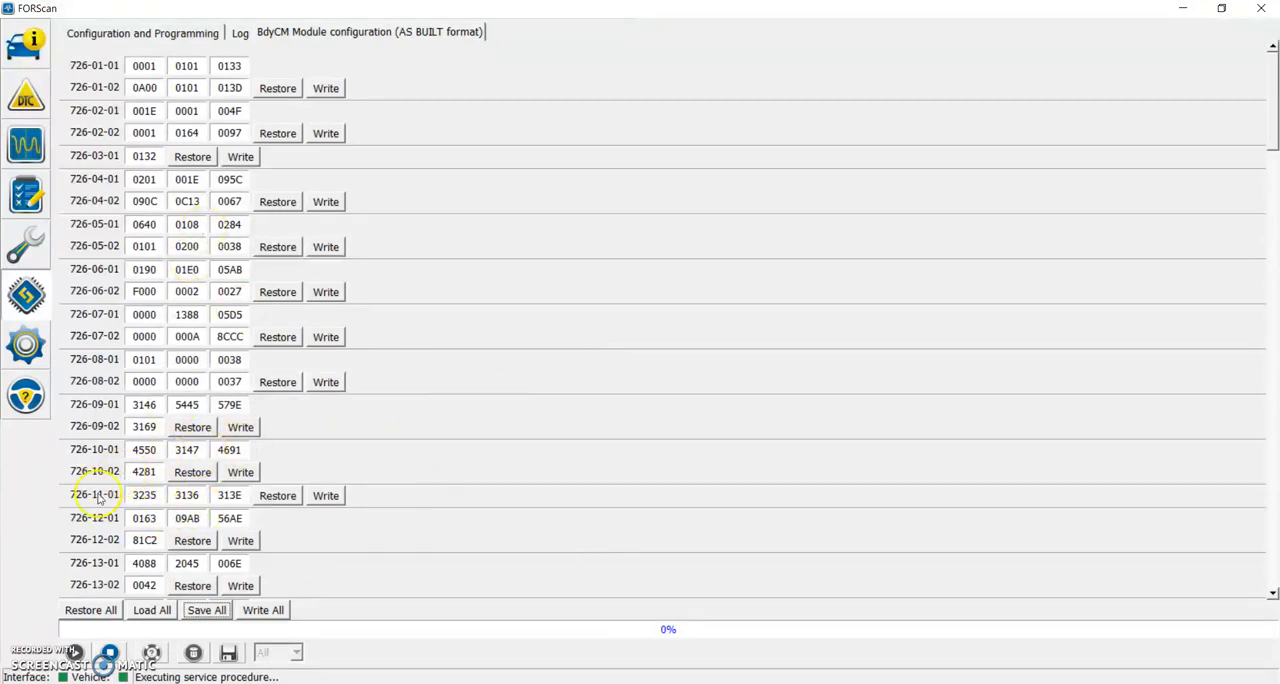
mouse_move(80, 524)
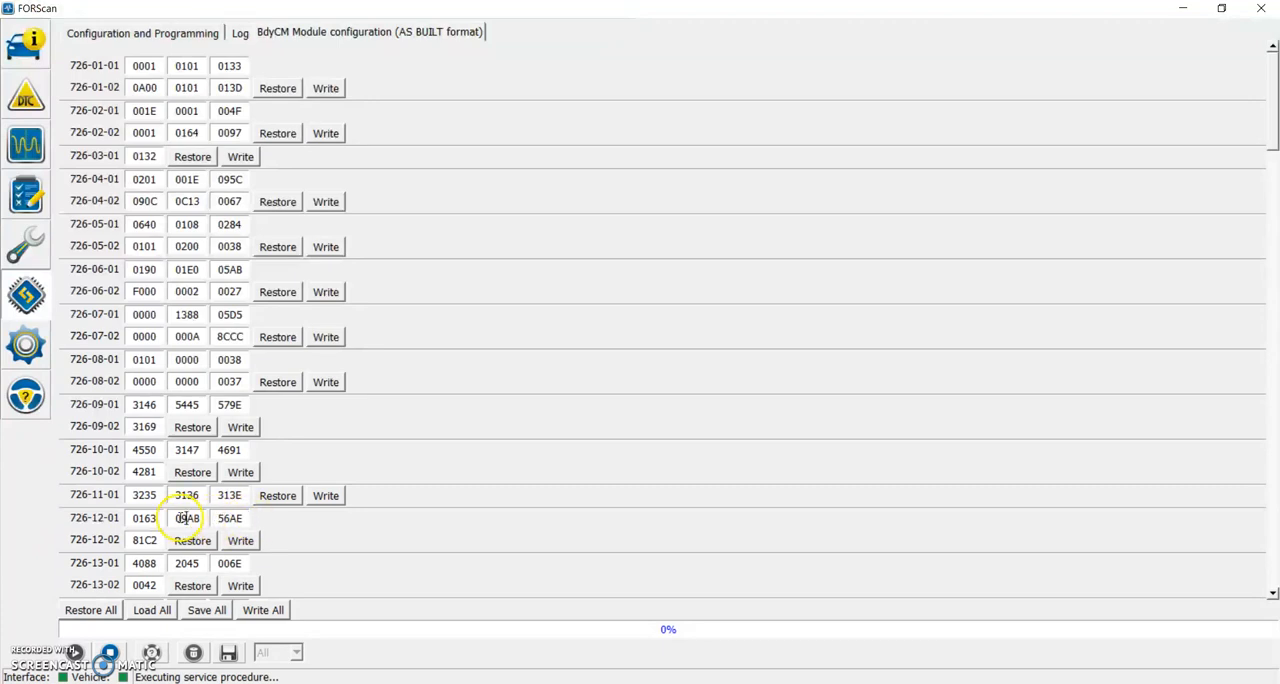
- Enter the Falken tire value 09E7 in place of 09A8 in block 726-12-01's middle field
type("09")
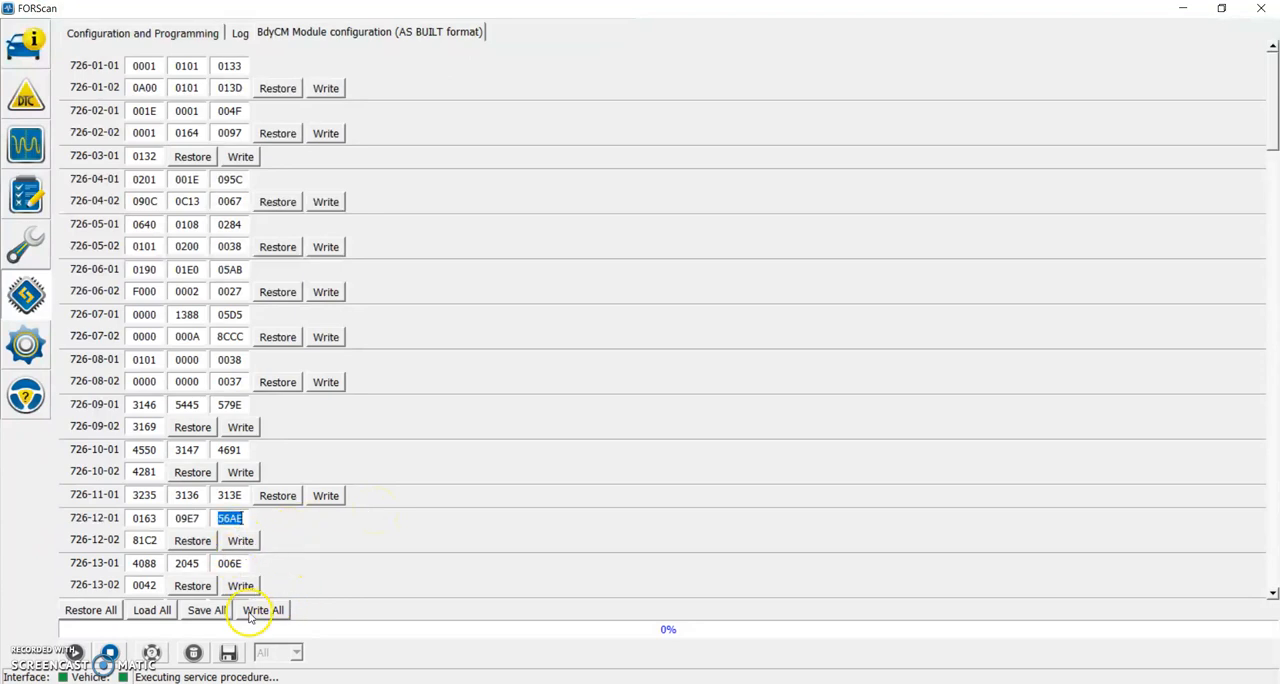
- Write all blocks to the BdyCM, accepting the 726-12-01 checksum and rewrite warnings, and acknowledge success
left_click(262, 610)
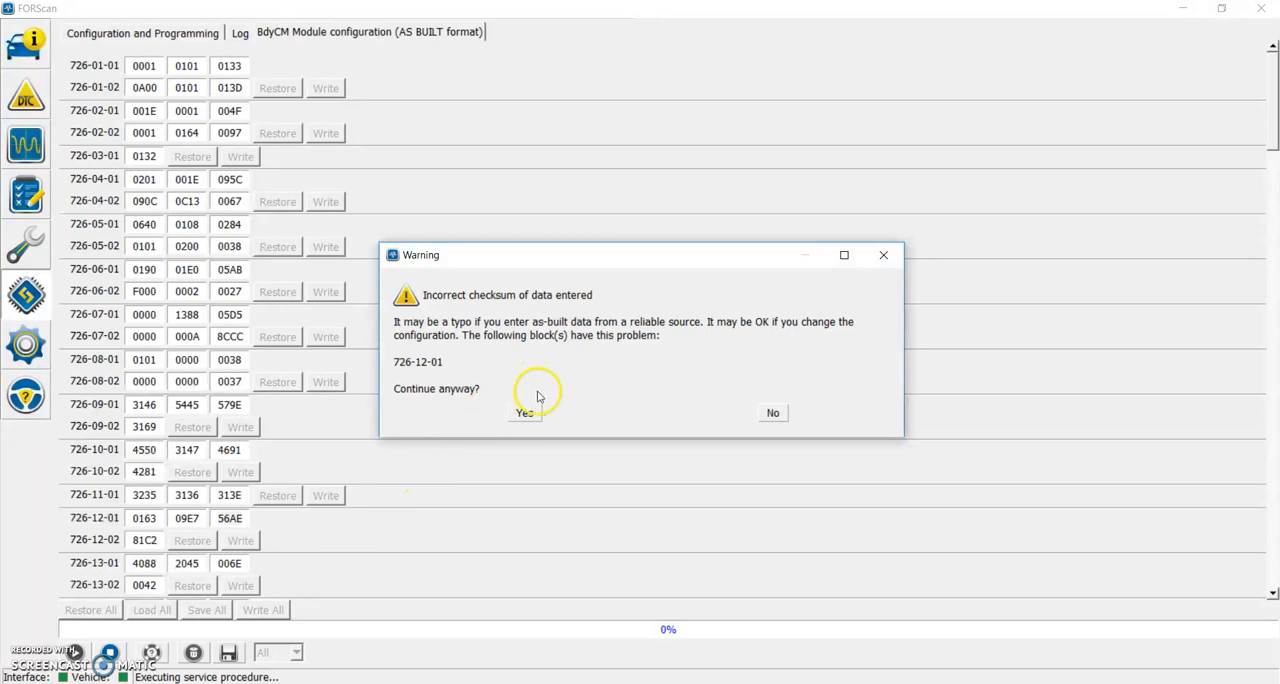
left_click(524, 412)
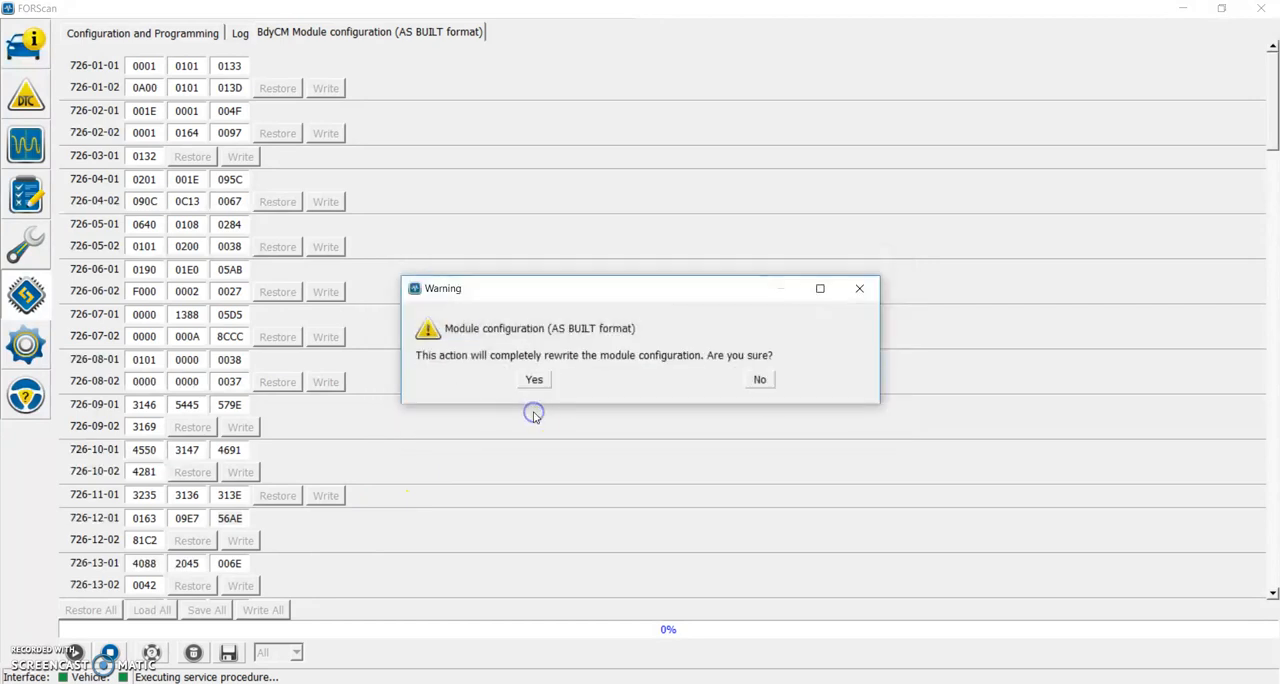
mouse_move(532, 380)
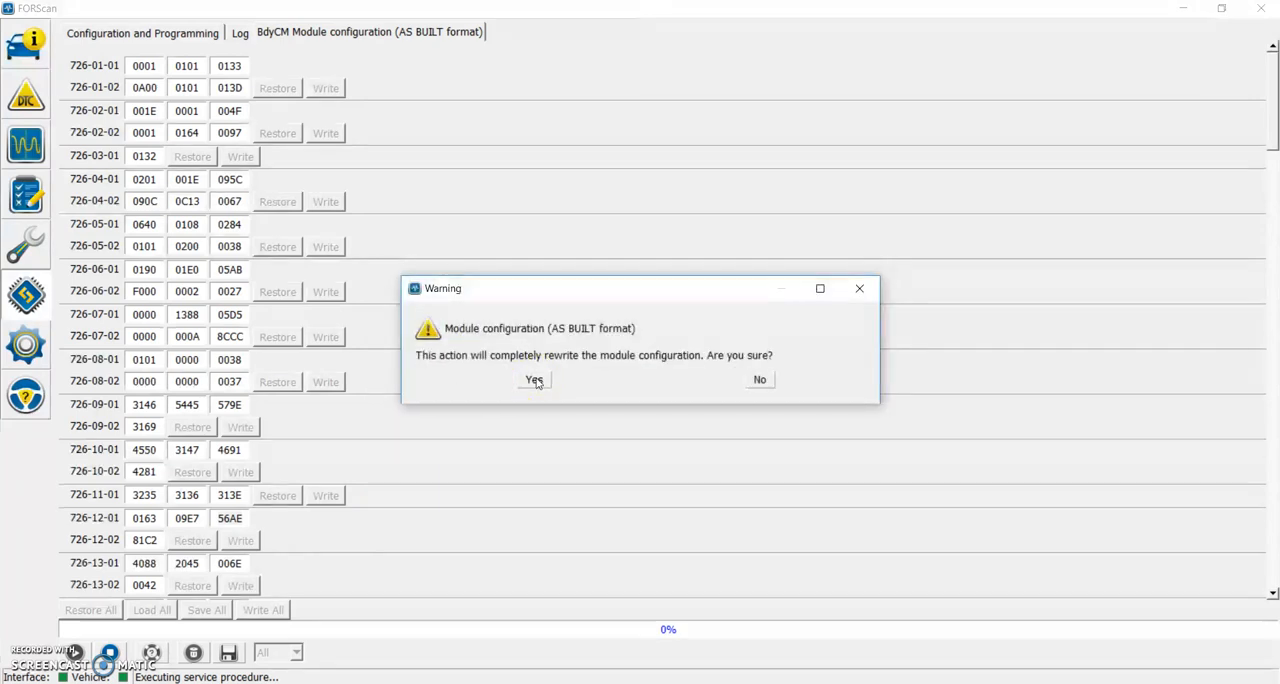
left_click(532, 380)
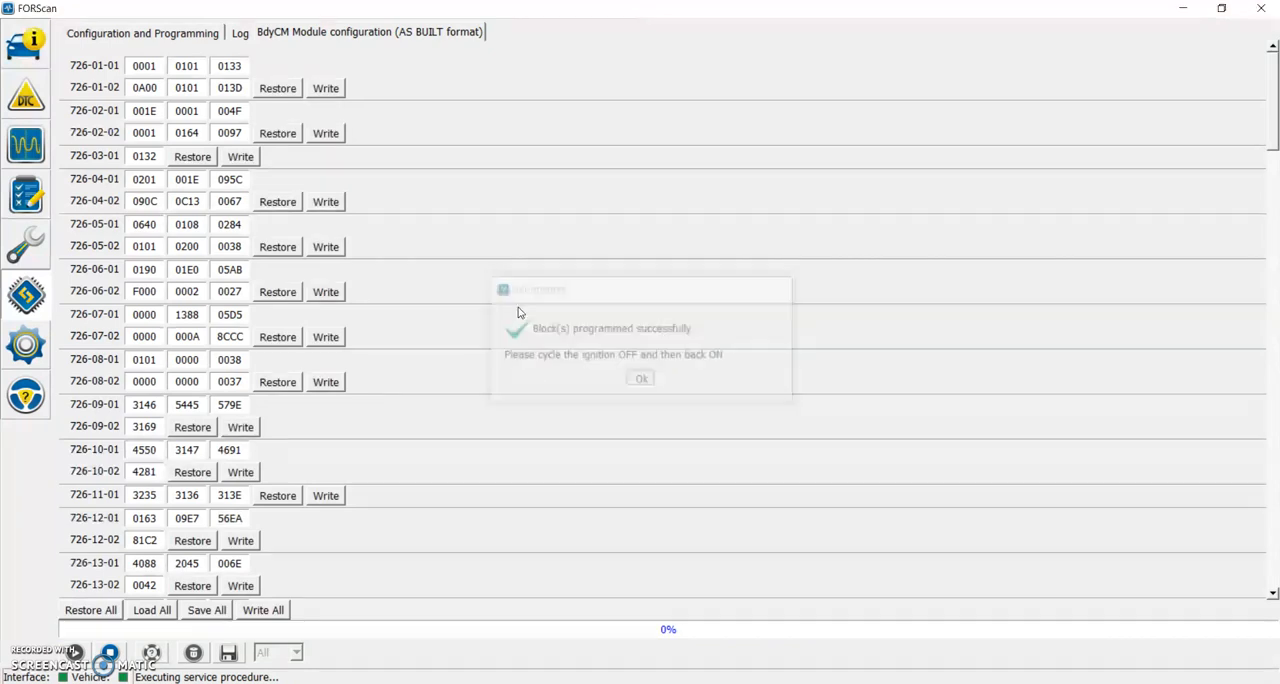
left_click(640, 378)
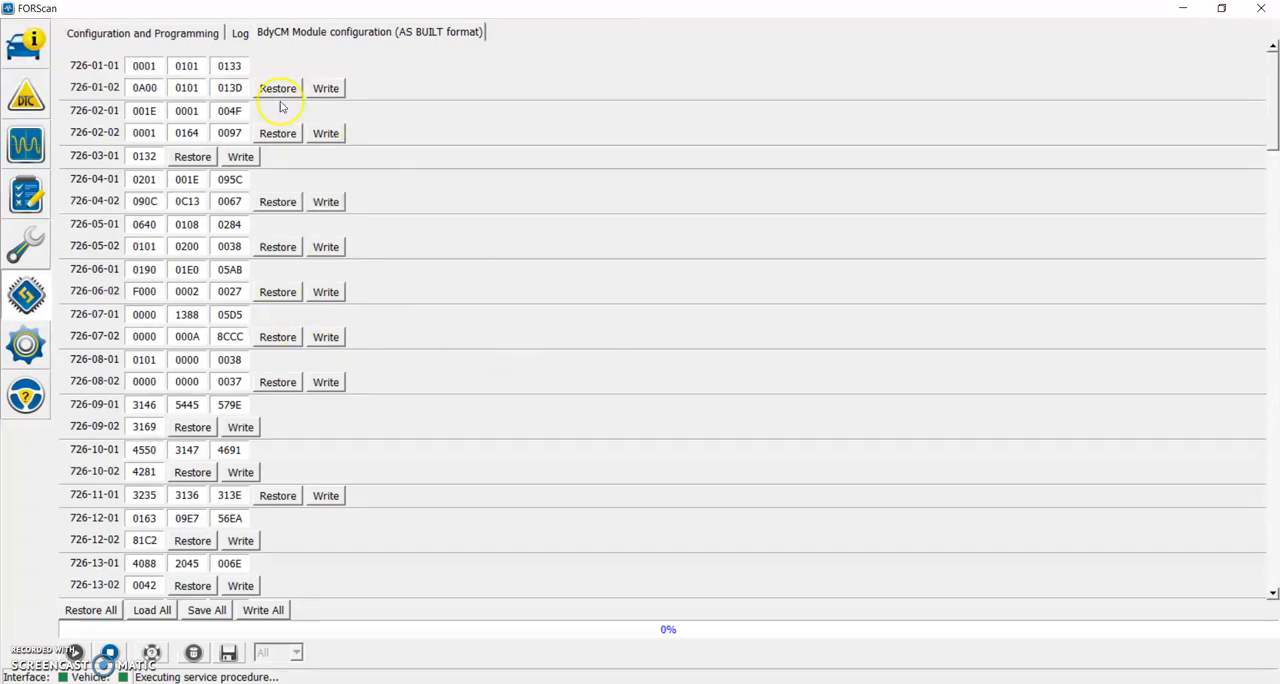
mouse_move(108, 652)
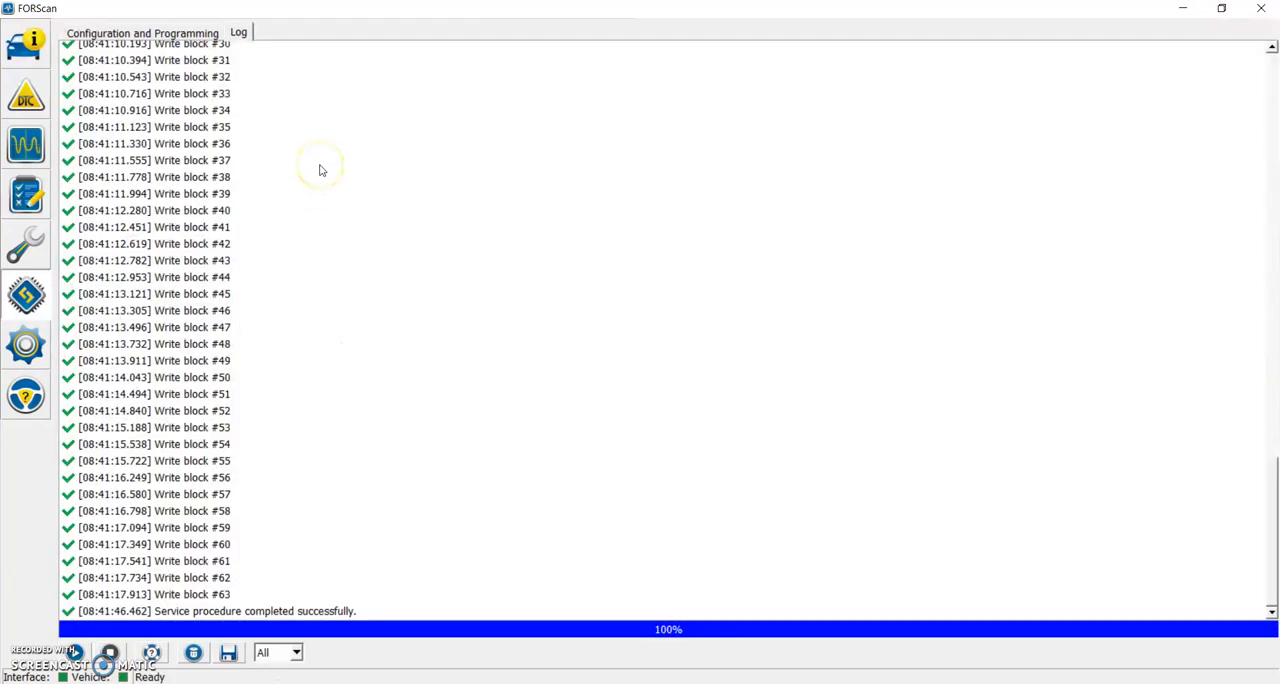
mouse_move(710, 278)
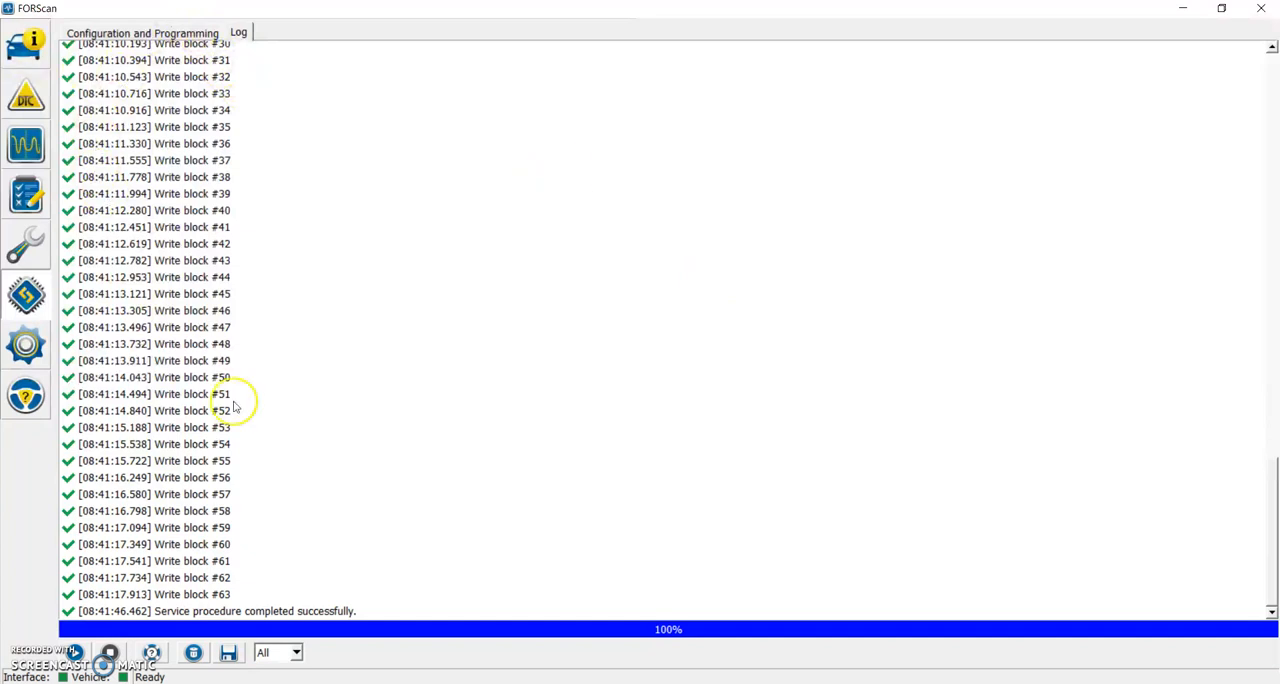
mouse_move(236, 410)
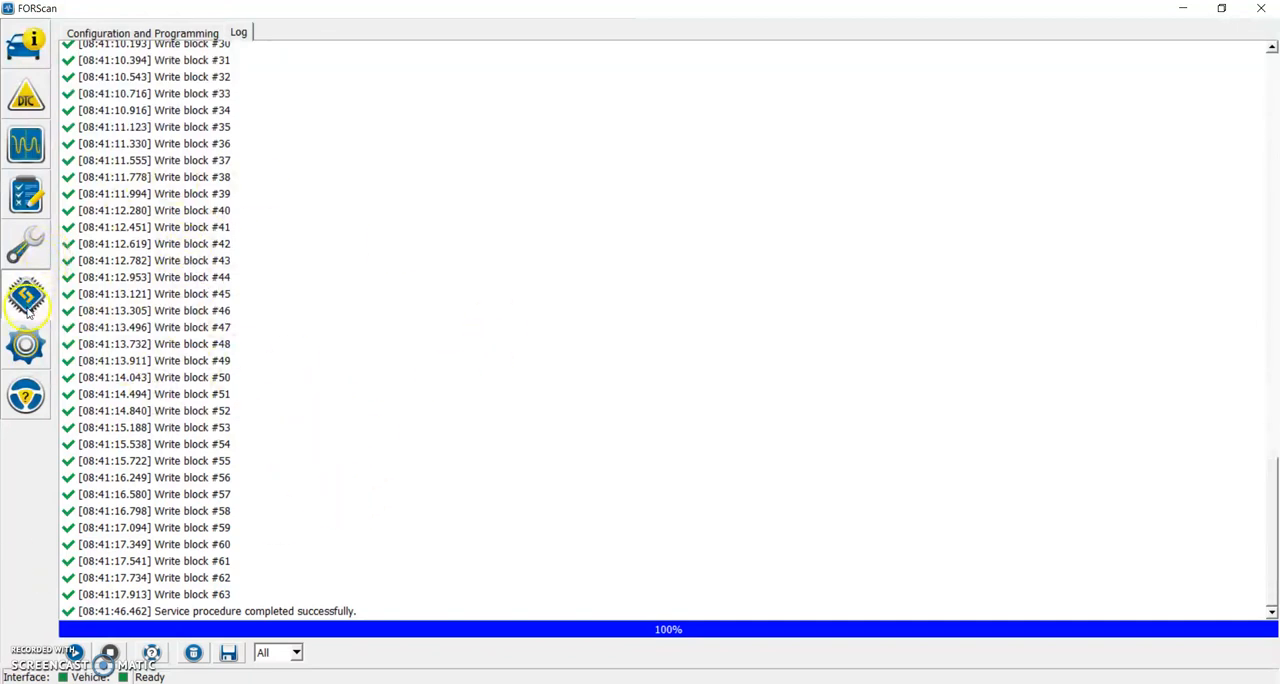
- Go back to the programming procedures list and select the PCM Module initialization row
left_click(140, 32)
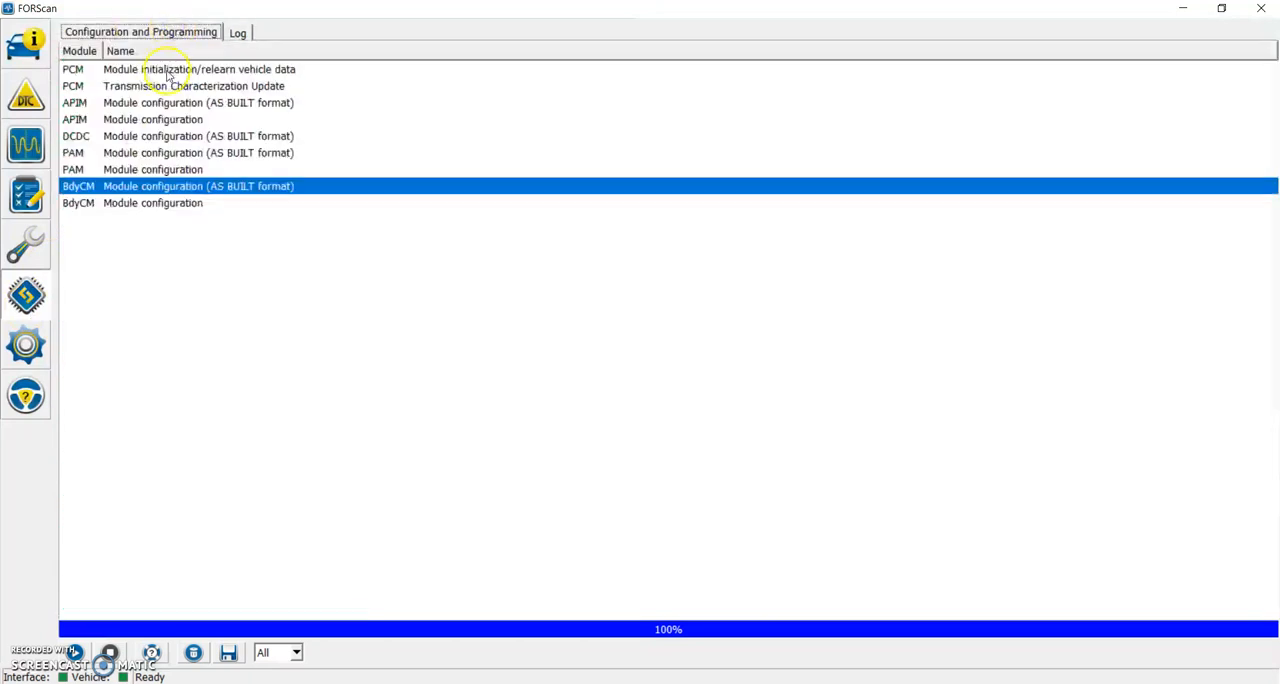
mouse_move(118, 78)
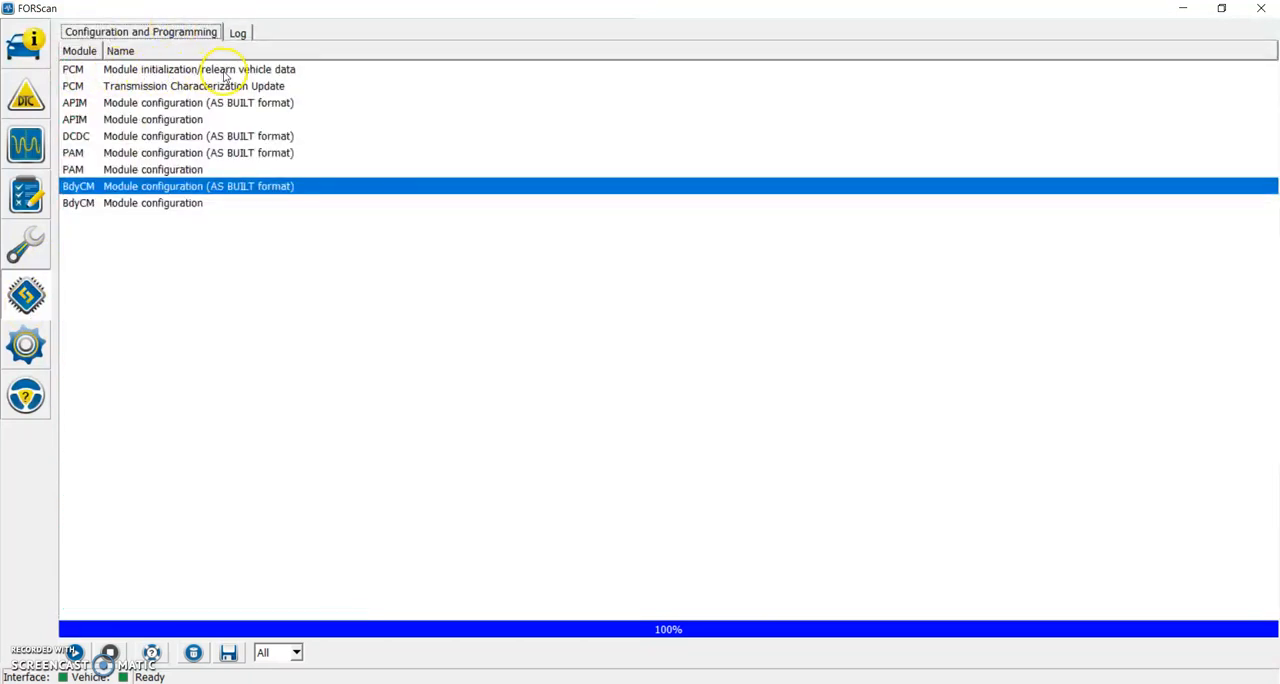
left_click(200, 68)
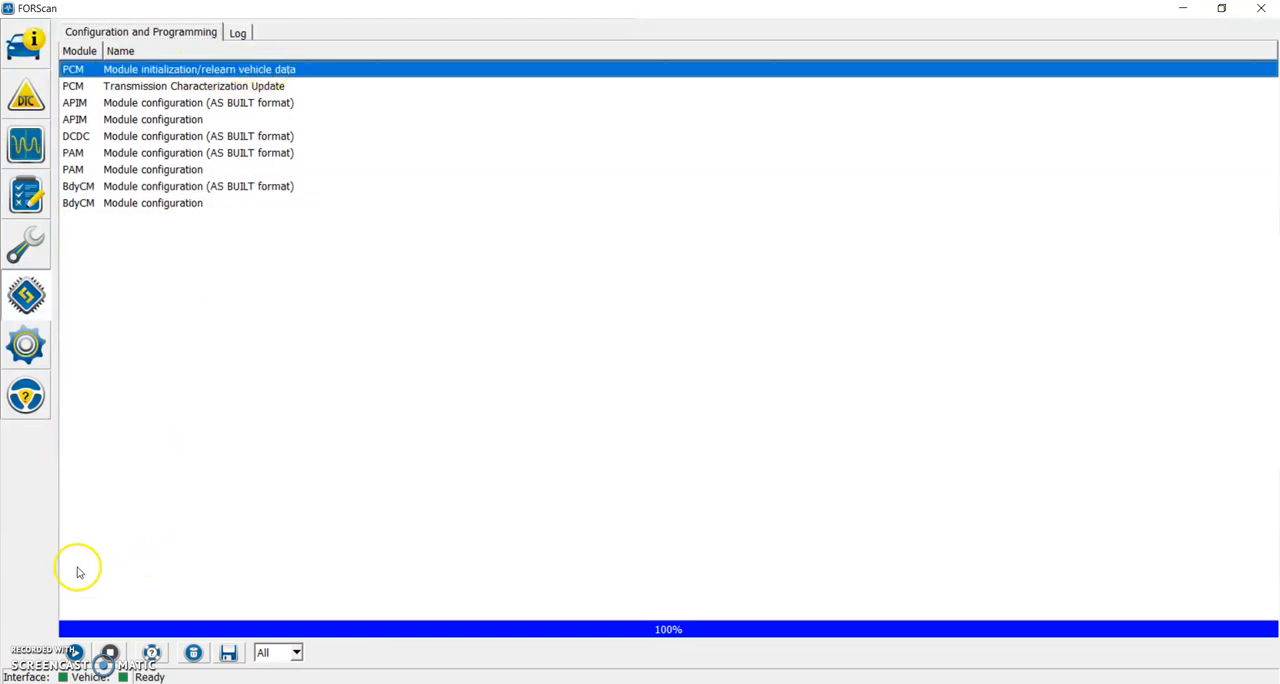
mouse_move(264, 76)
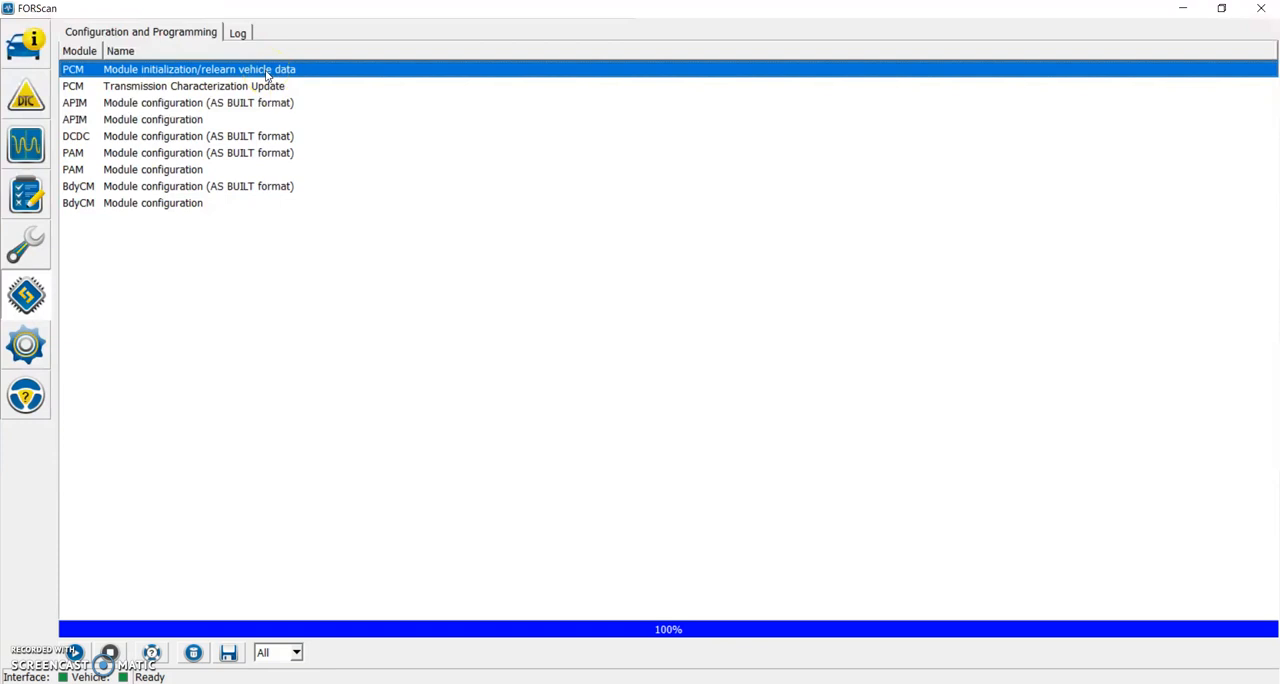
mouse_move(210, 530)
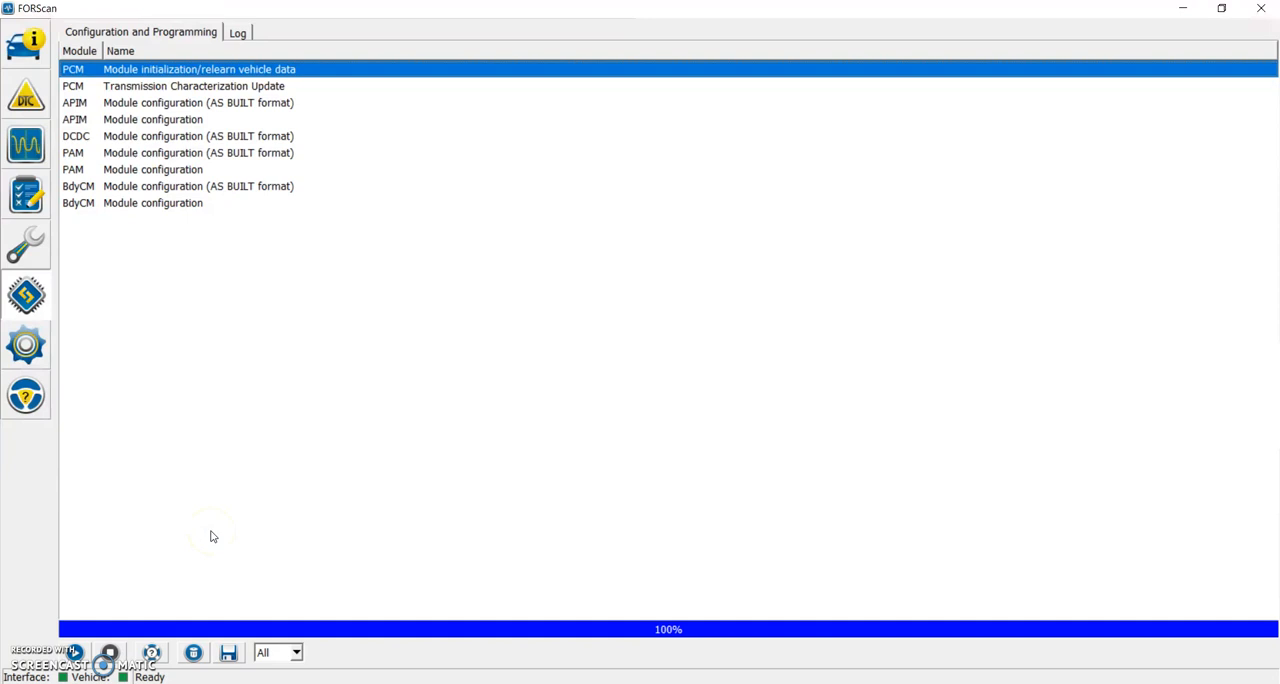
mouse_move(624, 390)
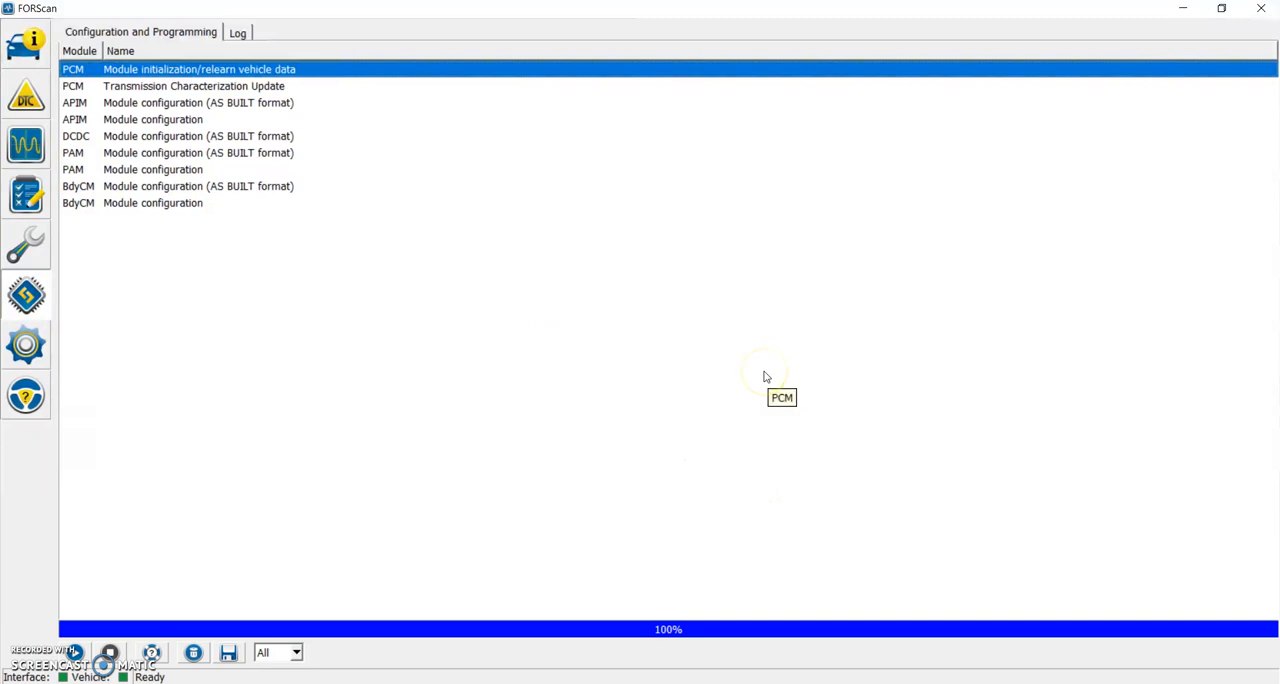
mouse_move(764, 376)
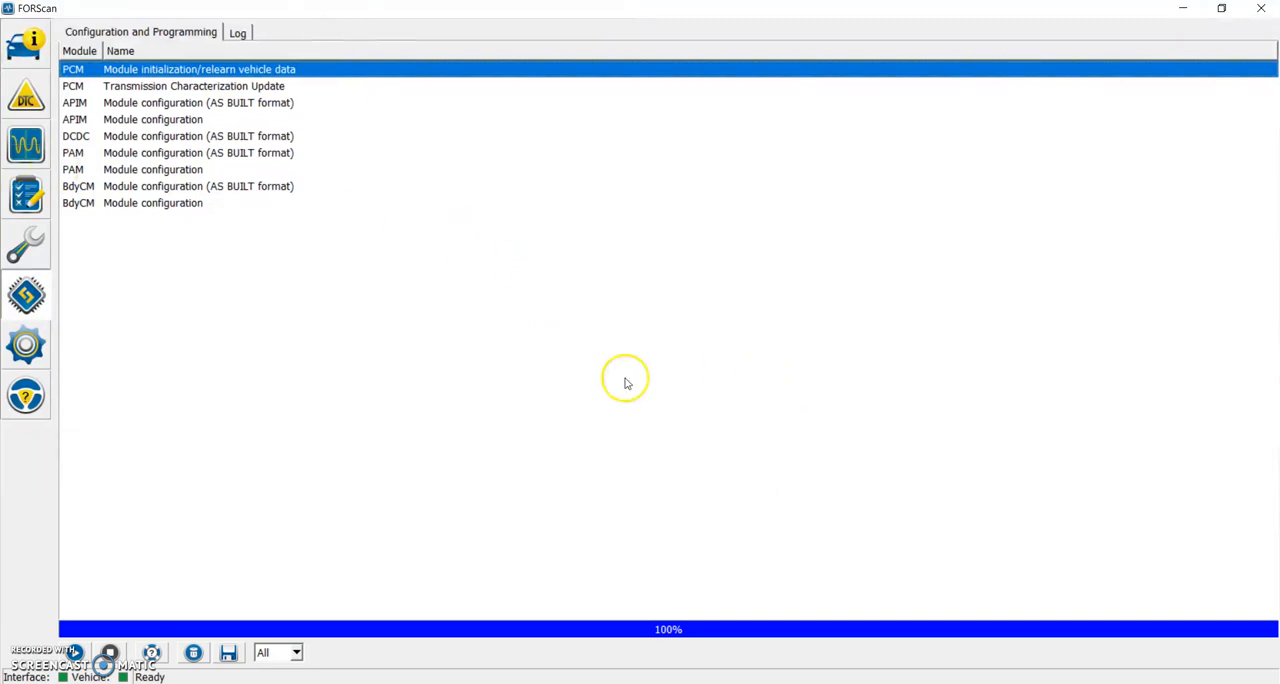
mouse_move(628, 384)
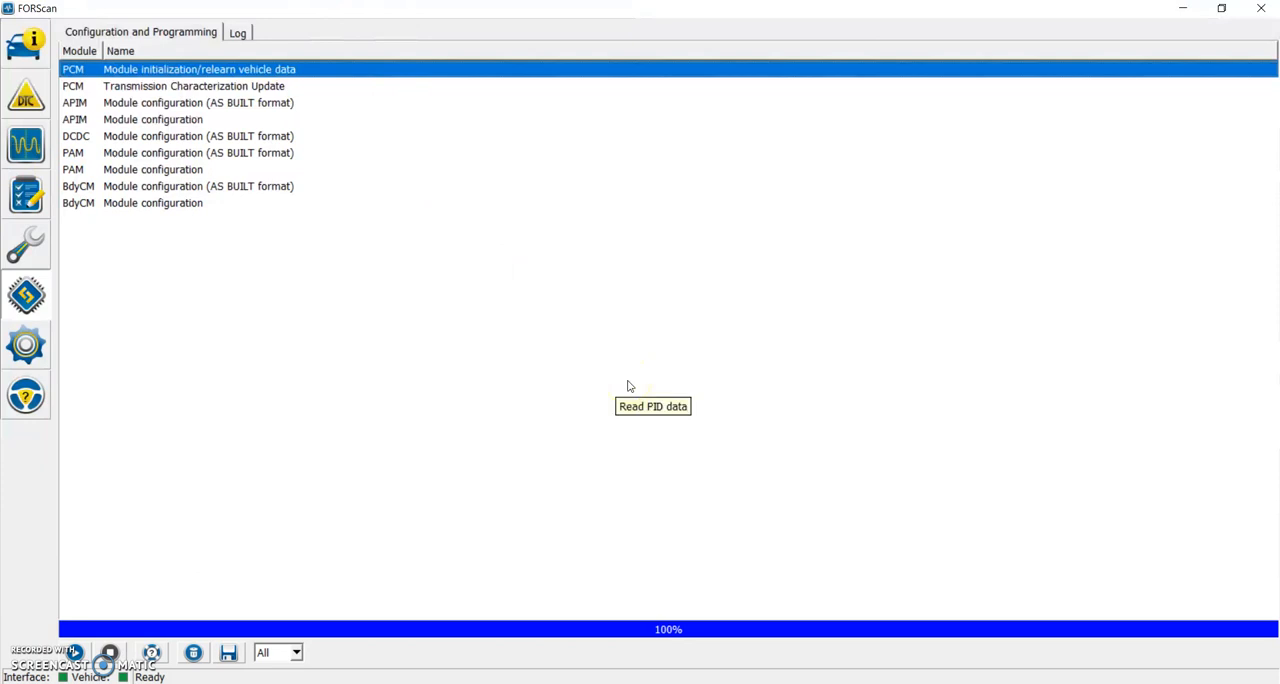
mouse_move(628, 386)
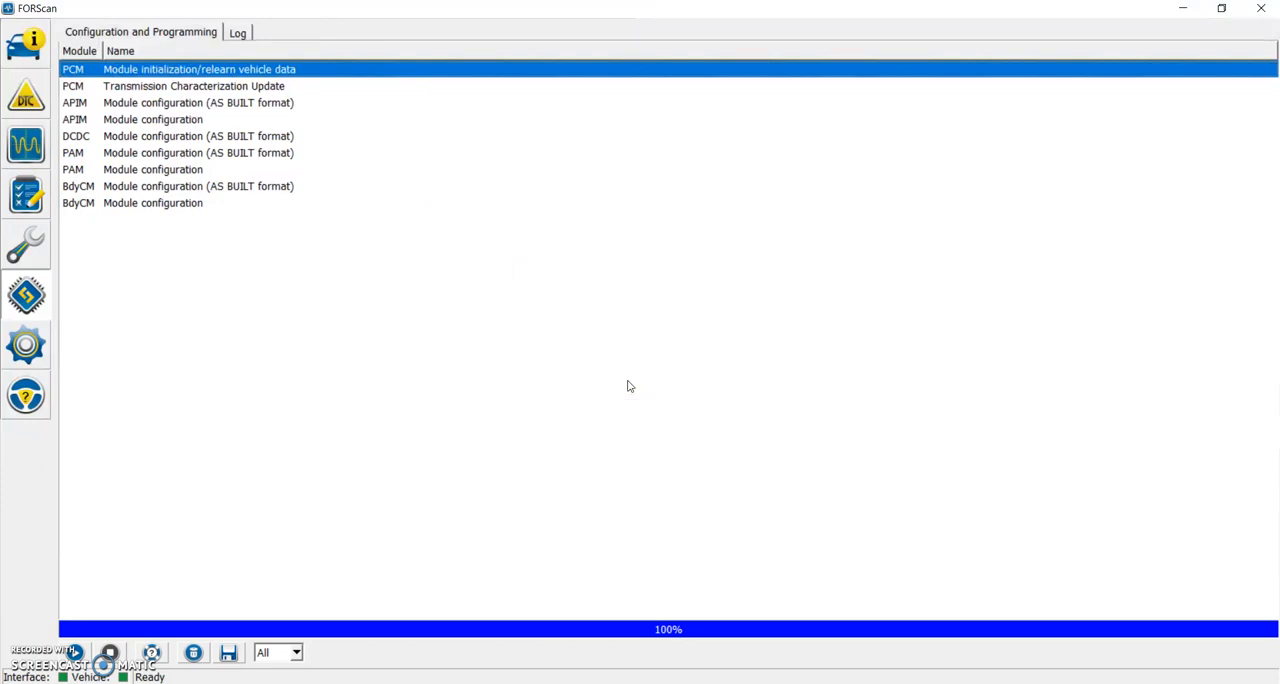